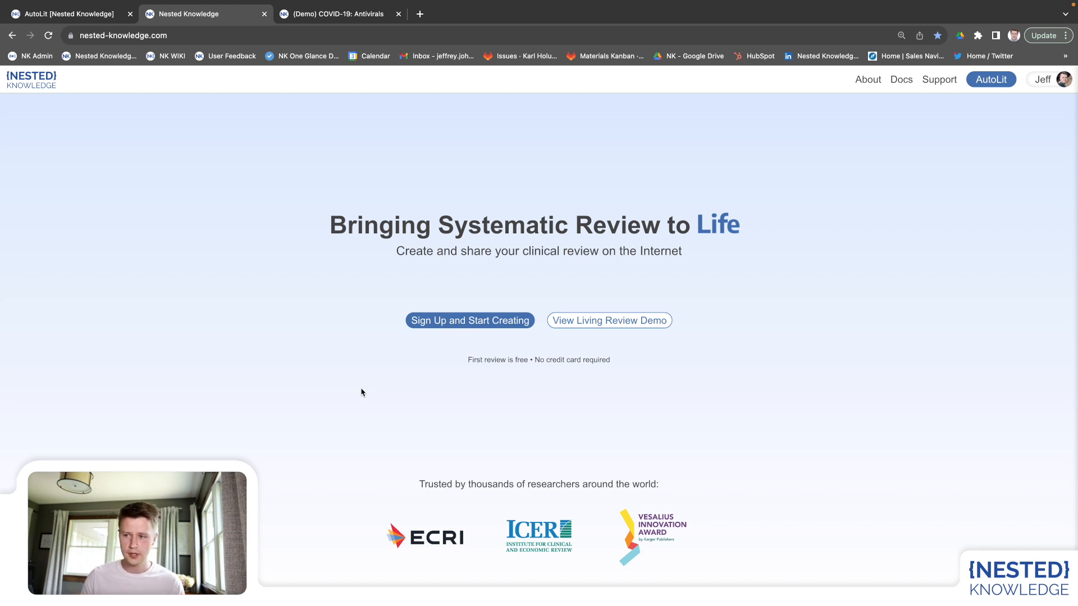
{"action": "mouse_move", "coordinate": [481, 375]}
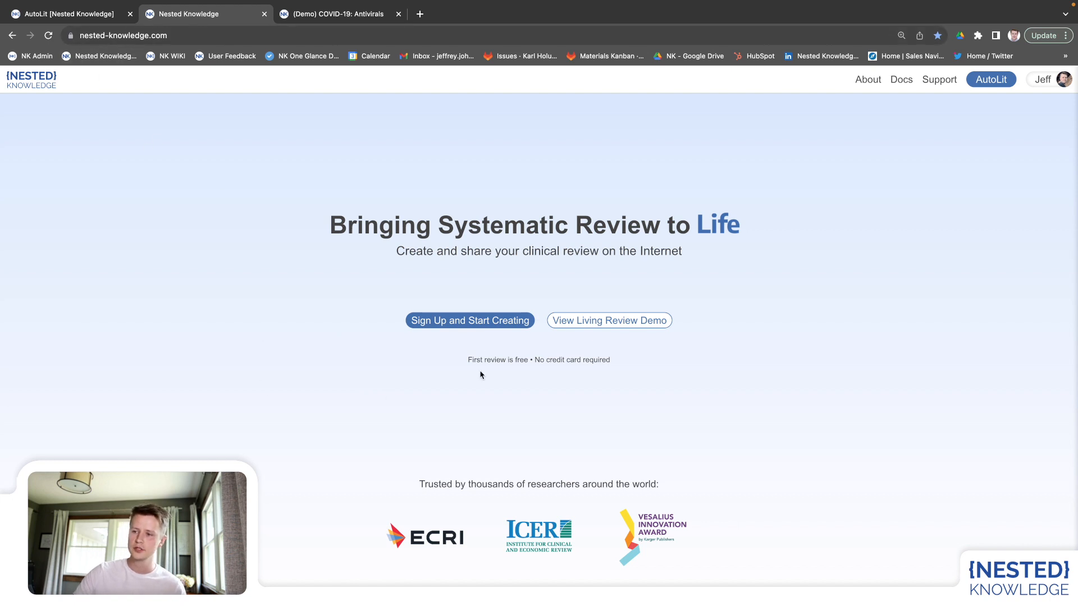
Start creating a free account from the Nested Knowledge homepage's 'Sign Up and Start Creating' button
{"action": "left_click", "coordinate": [469, 321]}
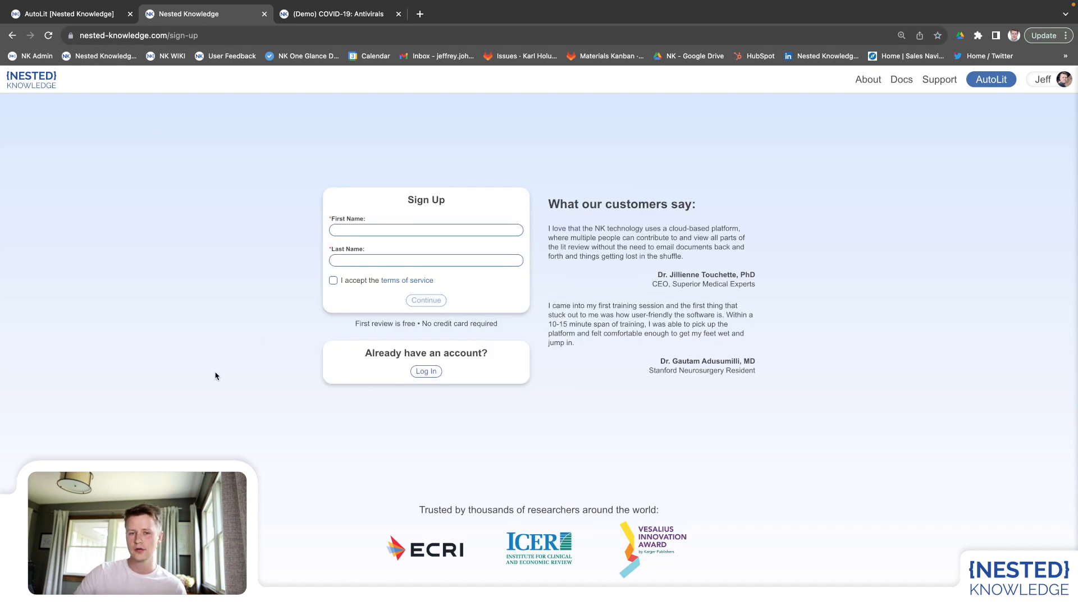
{"action": "mouse_move", "coordinate": [216, 400]}
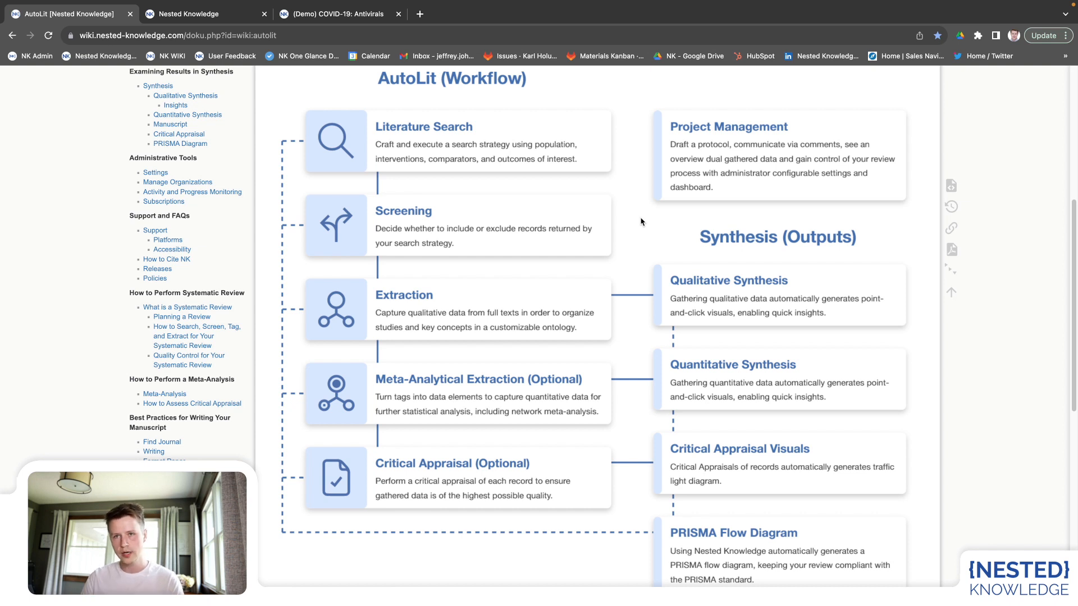
{"action": "mouse_move", "coordinate": [757, 297]}
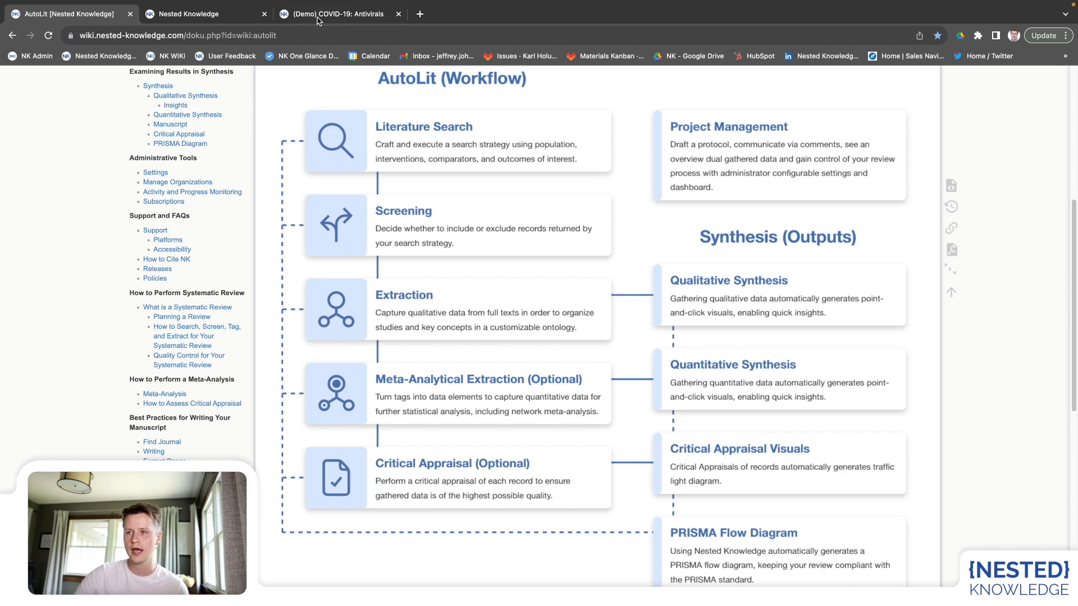
Switch to the (Demo) COVID-19: Antivirals nest home and protocol, then go to its synthesis outputs
{"action": "left_click", "coordinate": [337, 13]}
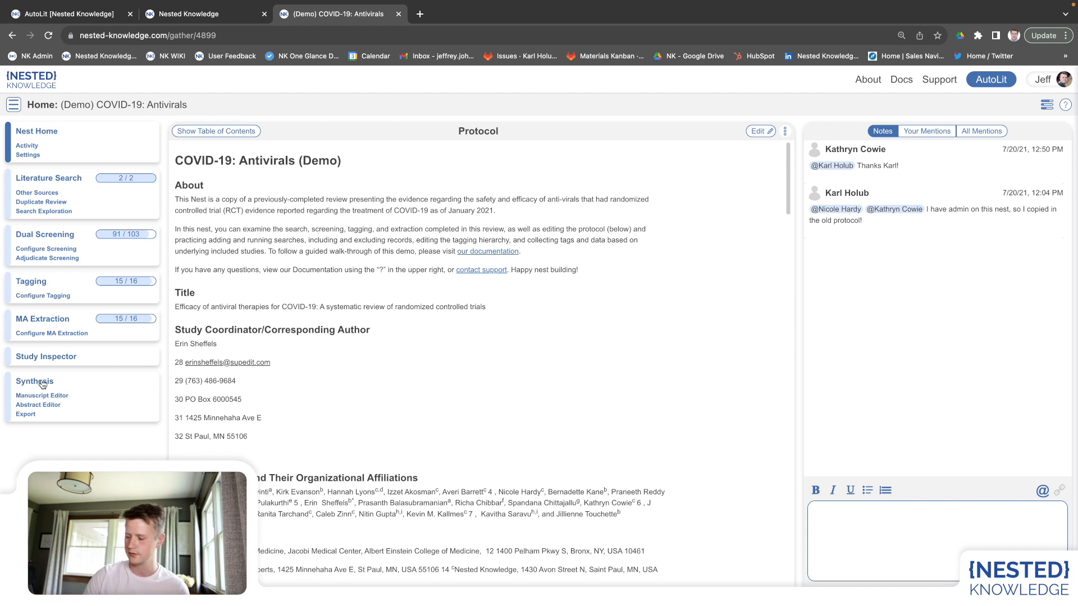
{"action": "left_click", "coordinate": [34, 382]}
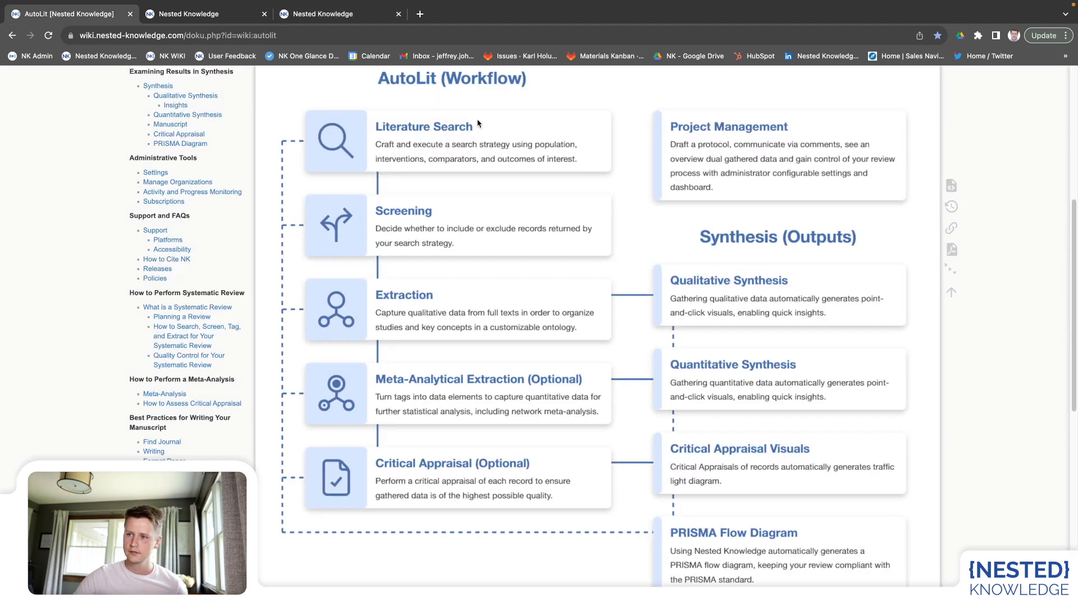
{"action": "mouse_move", "coordinate": [646, 565]}
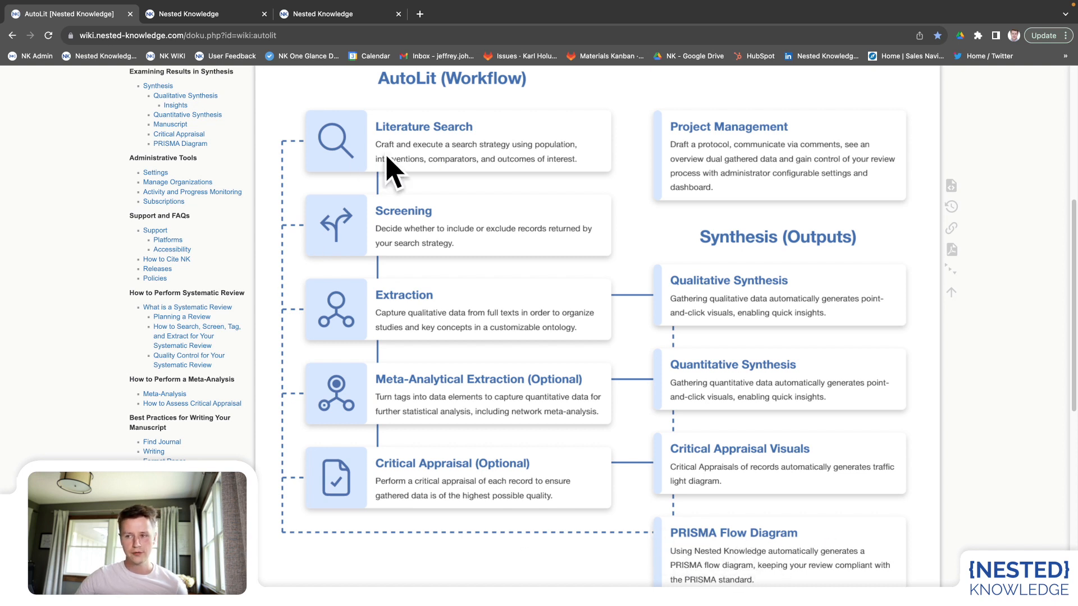
{"action": "mouse_move", "coordinate": [392, 169]}
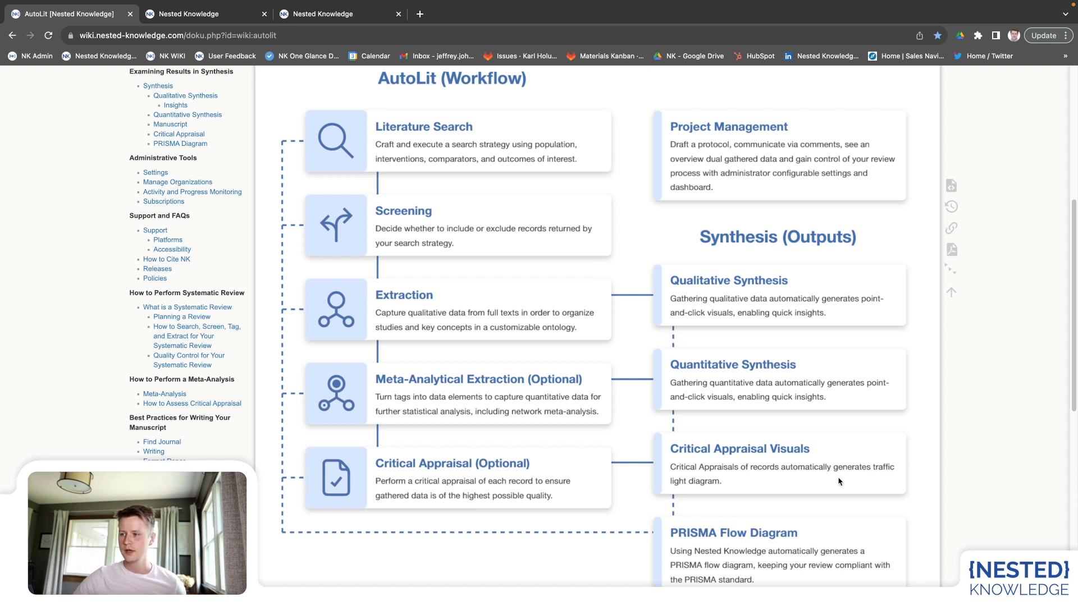
{"action": "mouse_move", "coordinate": [702, 548]}
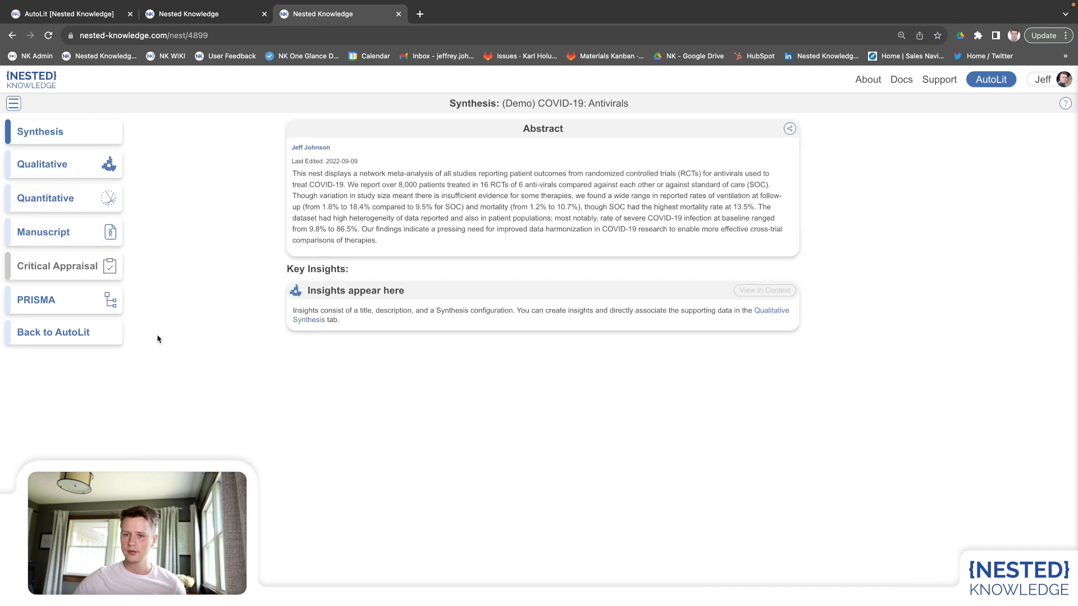
Show the demo nest's PRISMA diagram: 74 records screened, 16 studies included
{"action": "left_click", "coordinate": [36, 299]}
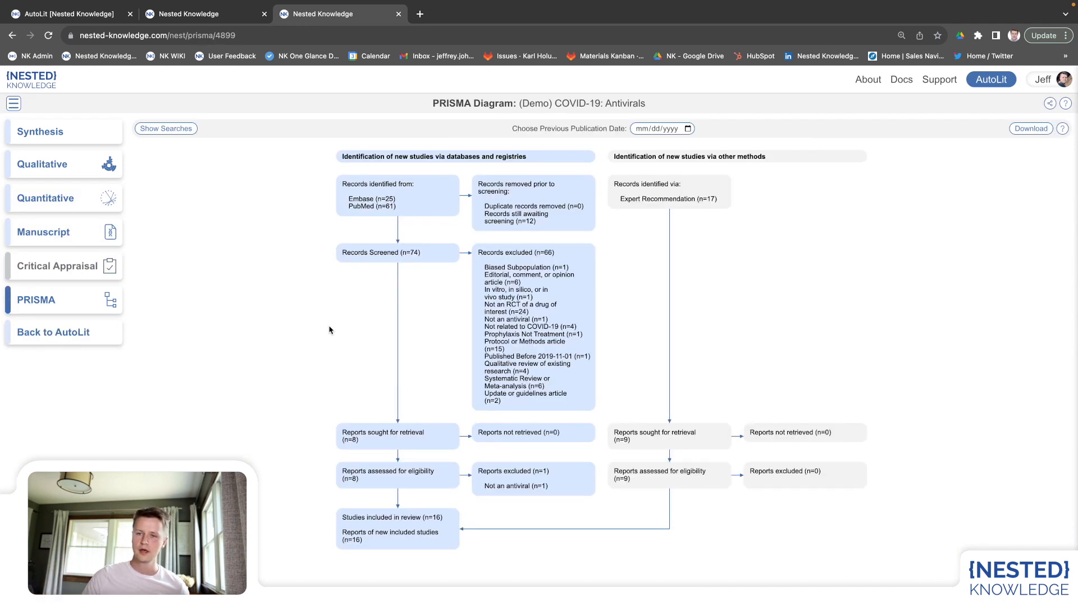
{"action": "mouse_move", "coordinate": [390, 226]}
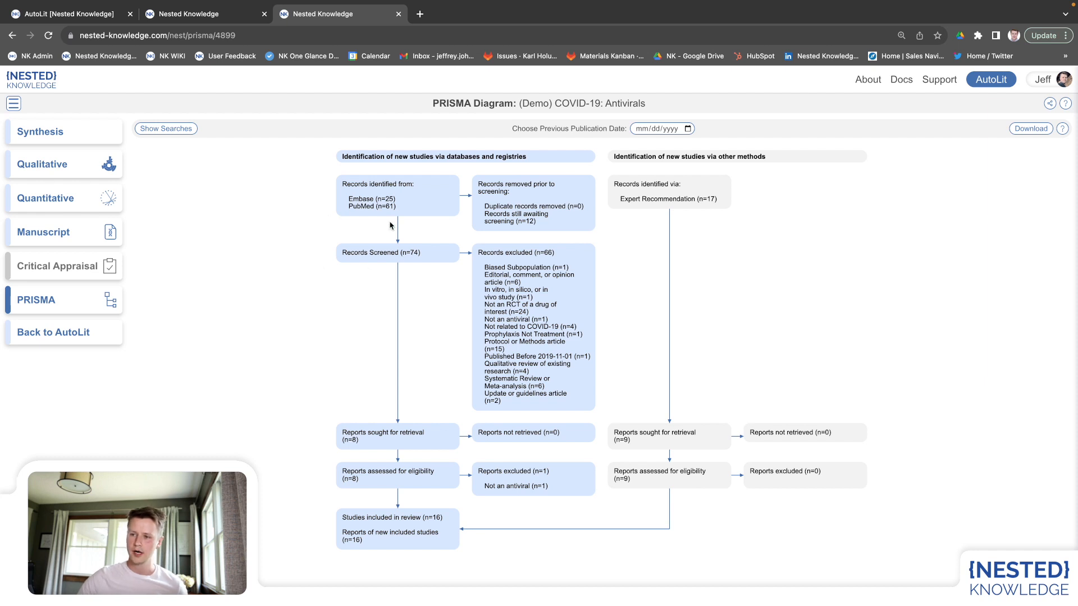
{"action": "mouse_move", "coordinate": [563, 368]}
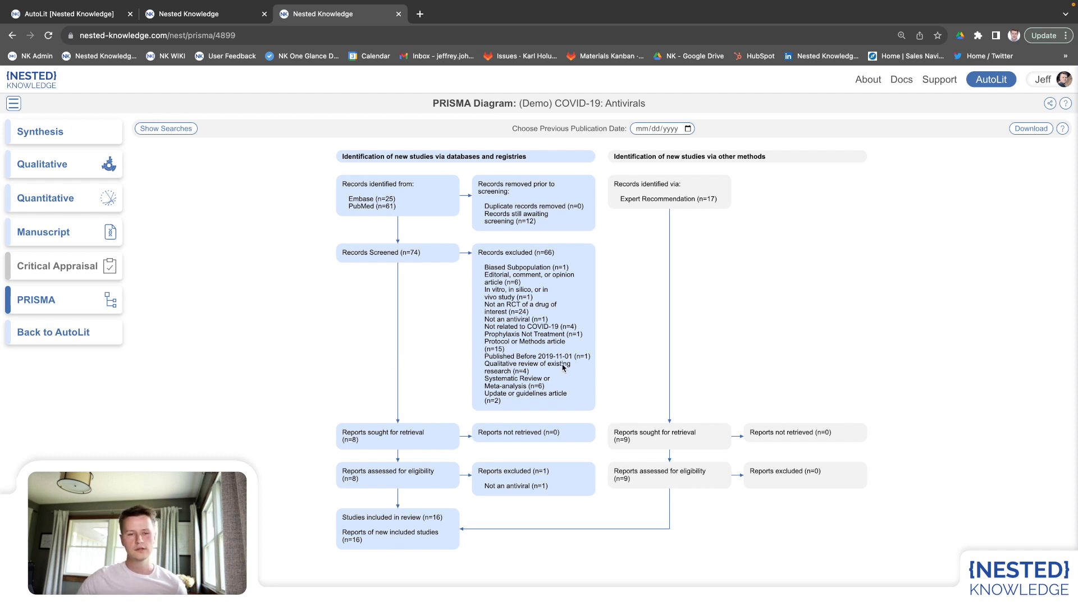
{"action": "mouse_move", "coordinate": [557, 304]}
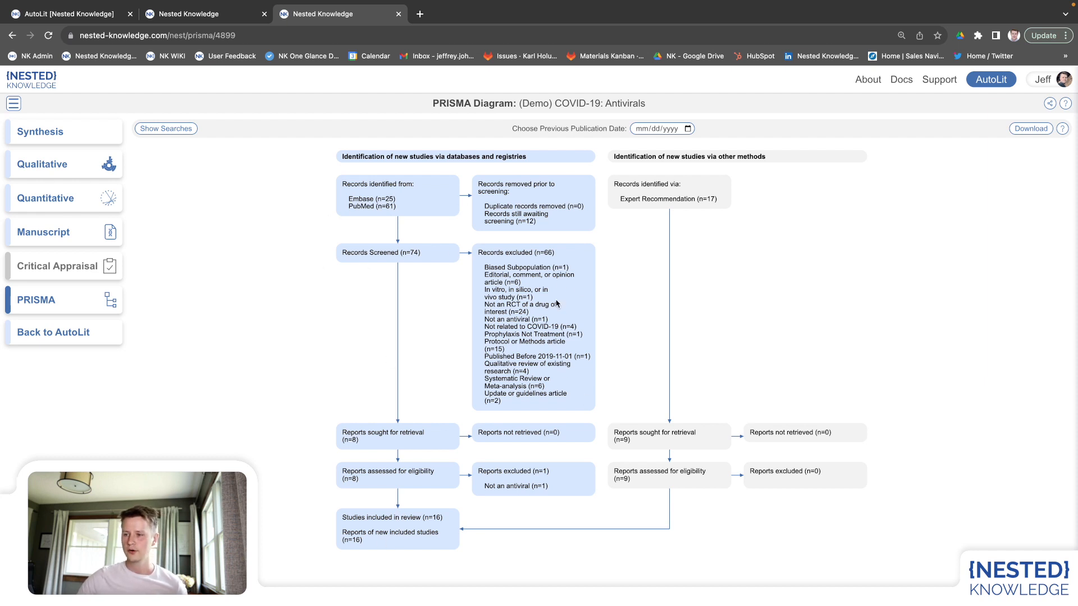
{"action": "mouse_move", "coordinate": [485, 432]}
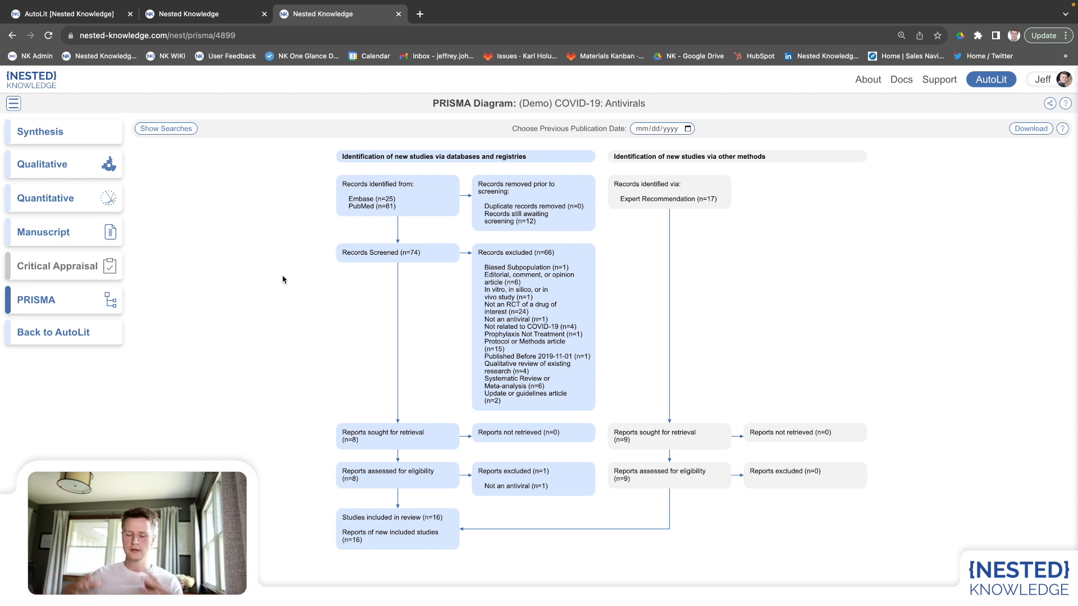
{"action": "mouse_move", "coordinate": [275, 276]}
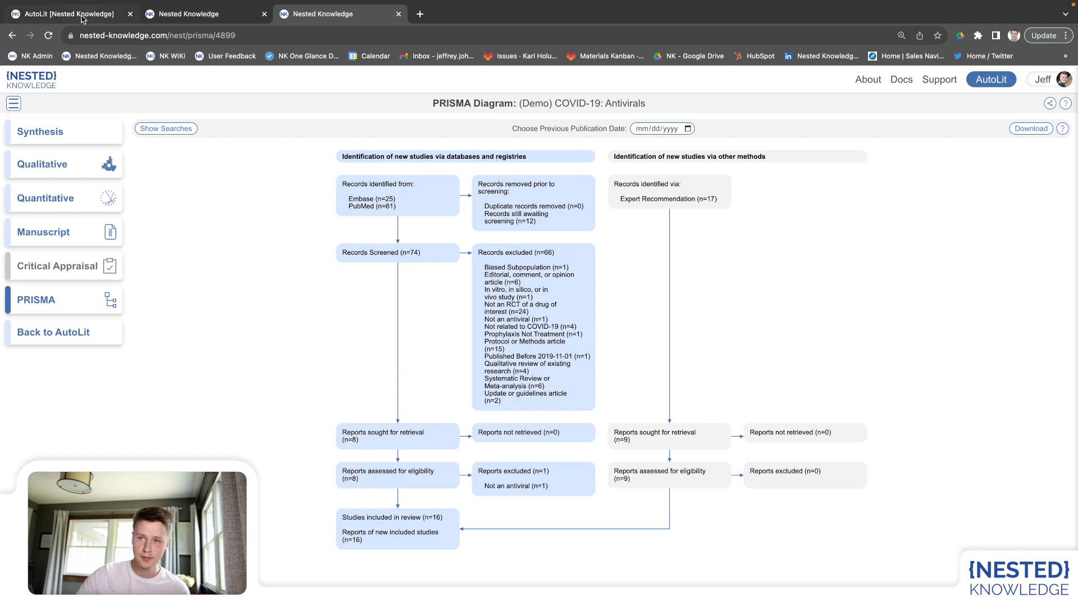
{"action": "left_click", "coordinate": [65, 13]}
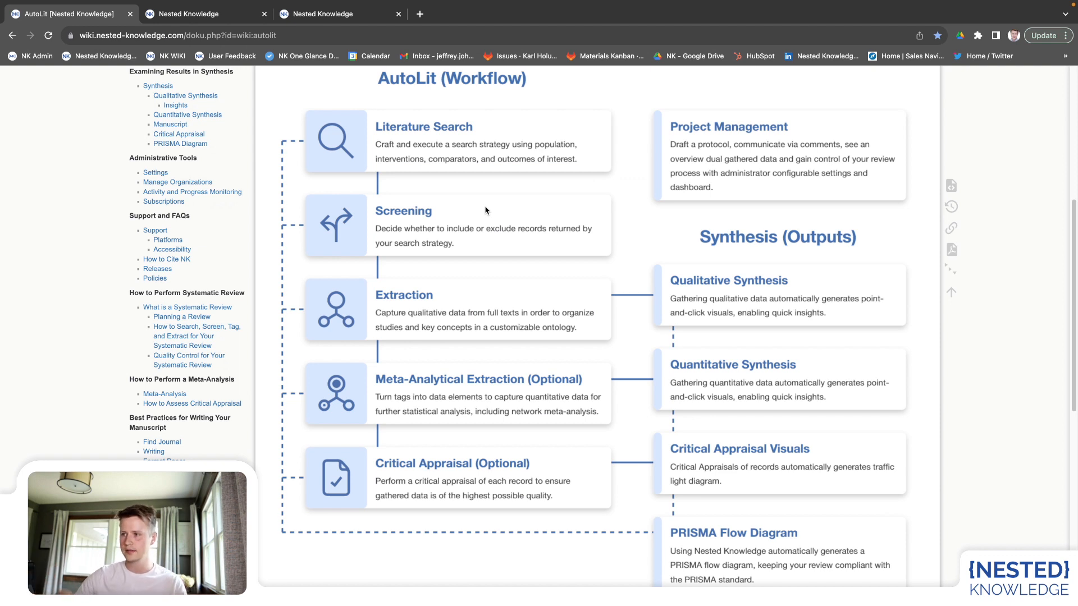
{"action": "mouse_move", "coordinate": [483, 309]}
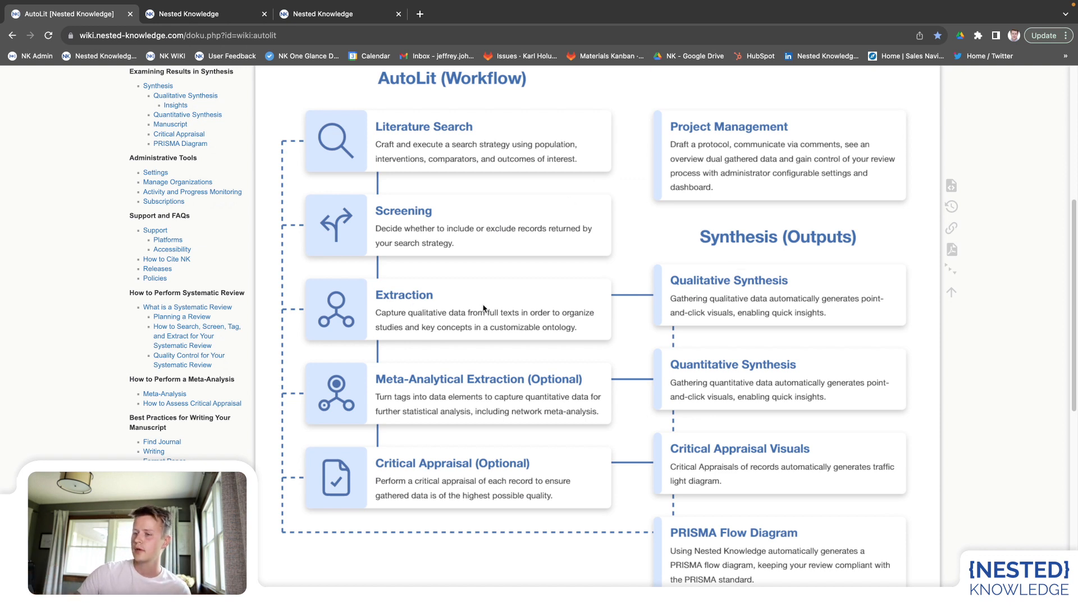
{"action": "mouse_move", "coordinate": [509, 320]}
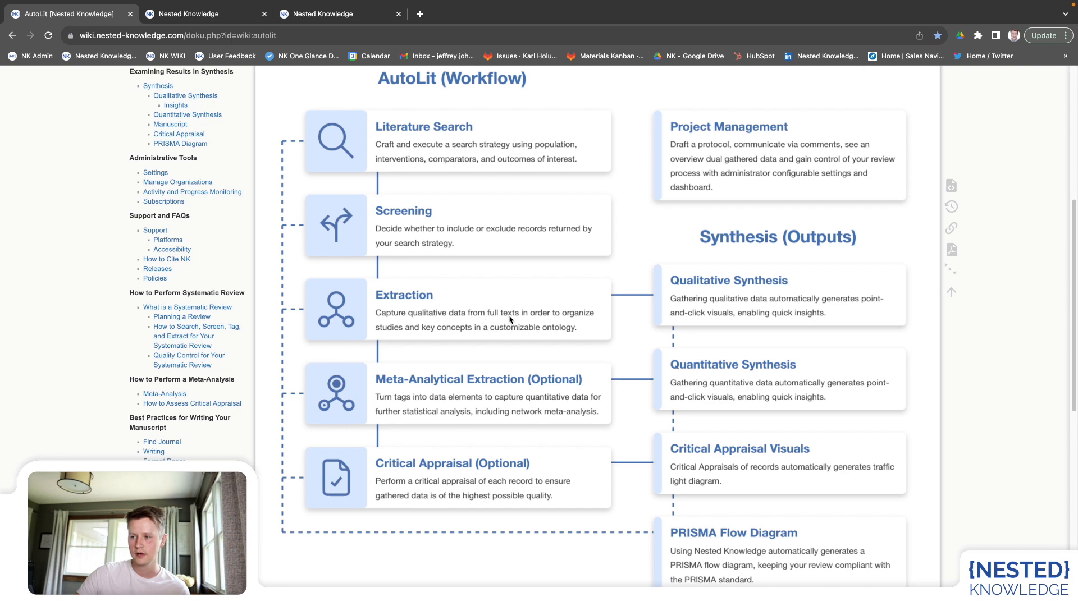
{"action": "mouse_move", "coordinate": [670, 291]}
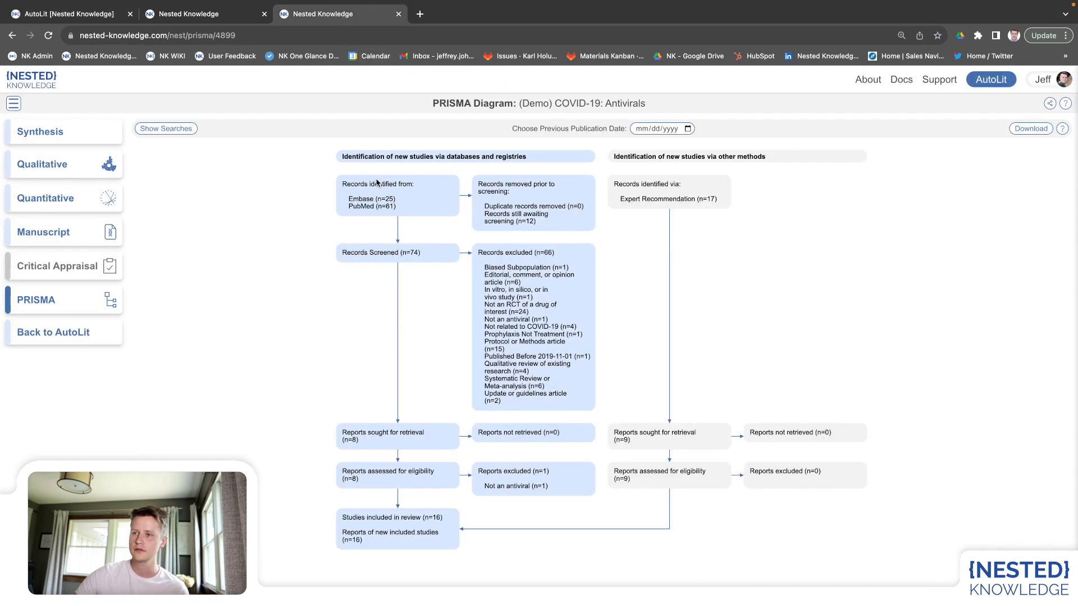
Open the qualitative synthesis sunburst and filter associated studies to the Nausea outcome tag
{"action": "left_click", "coordinate": [42, 163]}
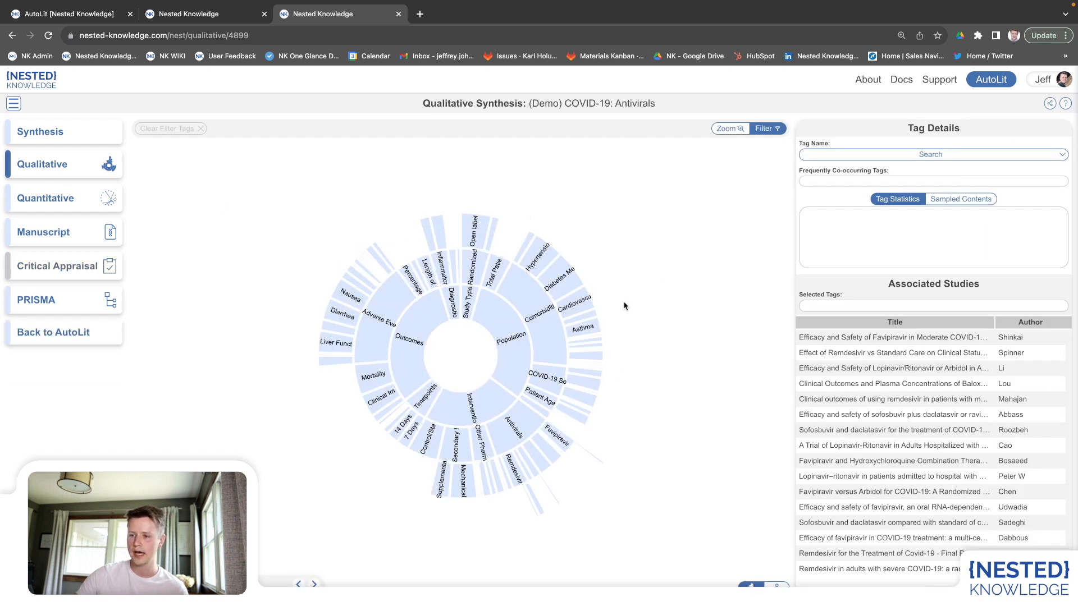
{"action": "mouse_move", "coordinate": [639, 294]}
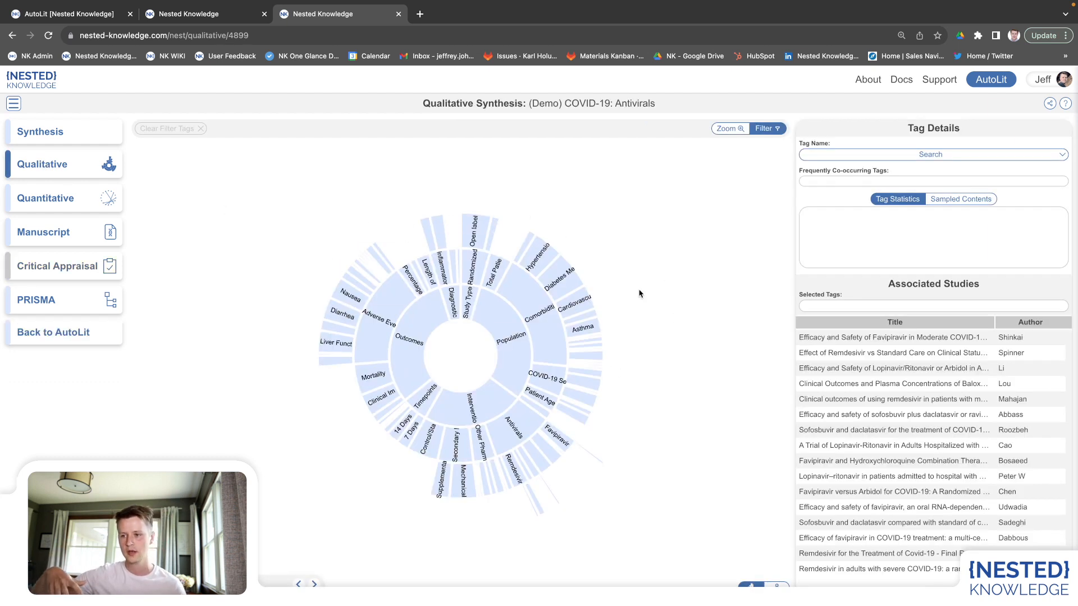
{"action": "left_click", "coordinate": [410, 348]}
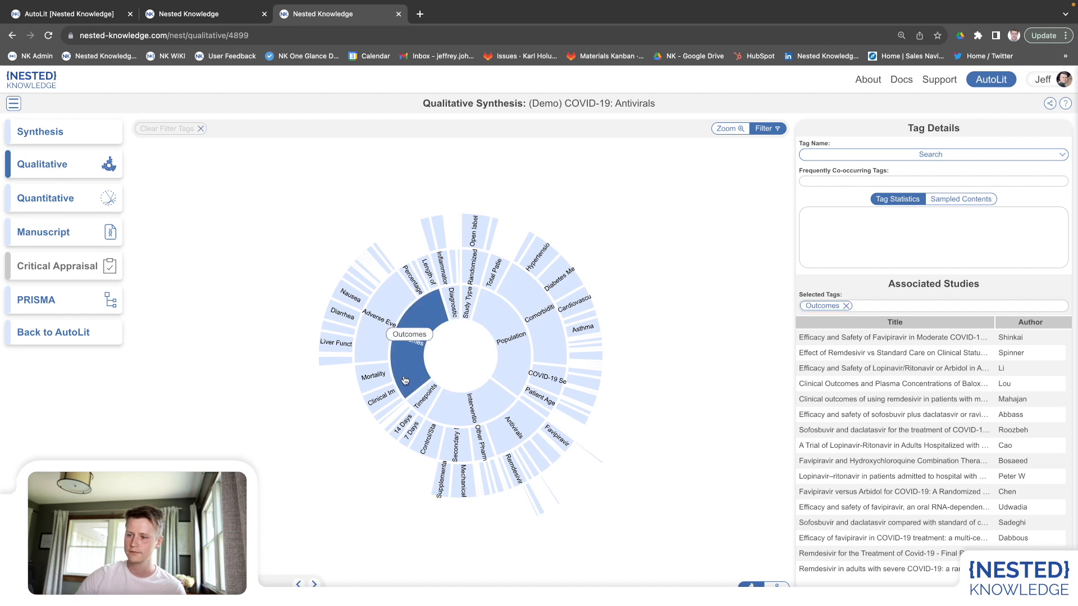
{"action": "left_click", "coordinate": [351, 298]}
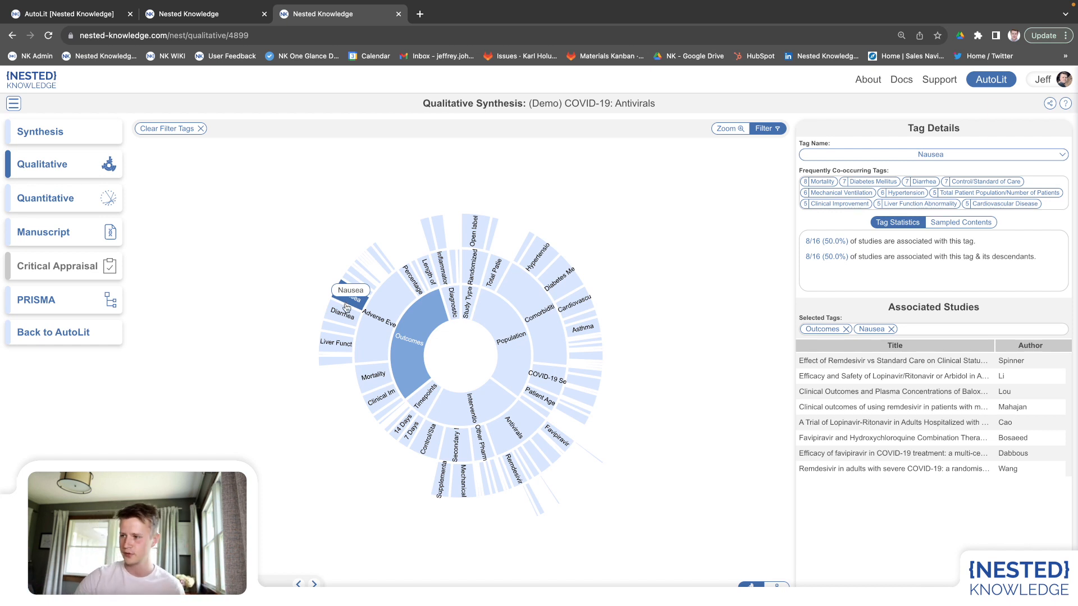
{"action": "mouse_move", "coordinate": [410, 342]}
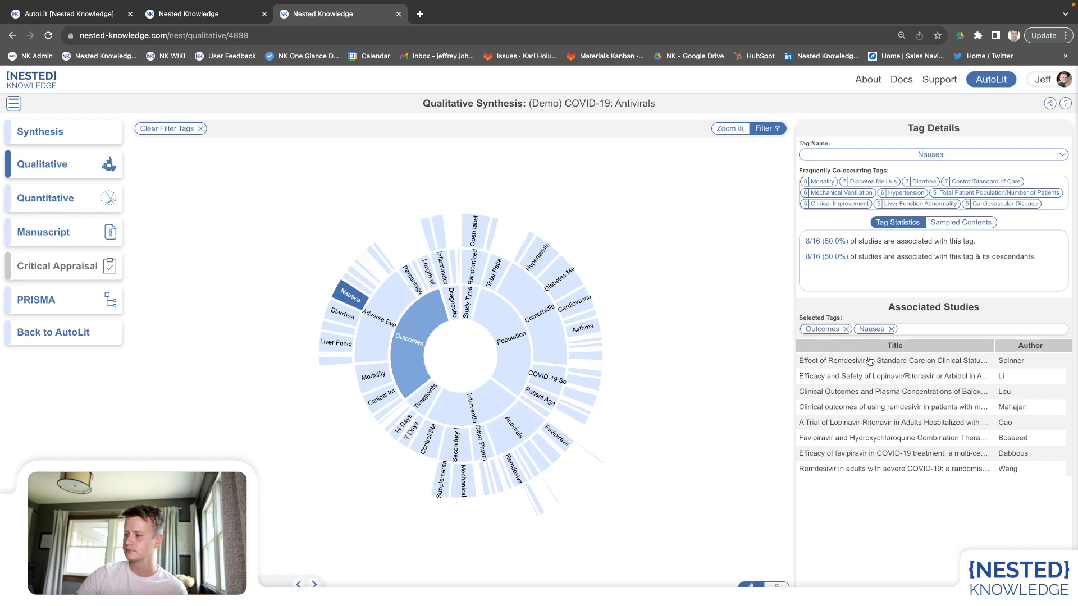
{"action": "mouse_move", "coordinate": [868, 478]}
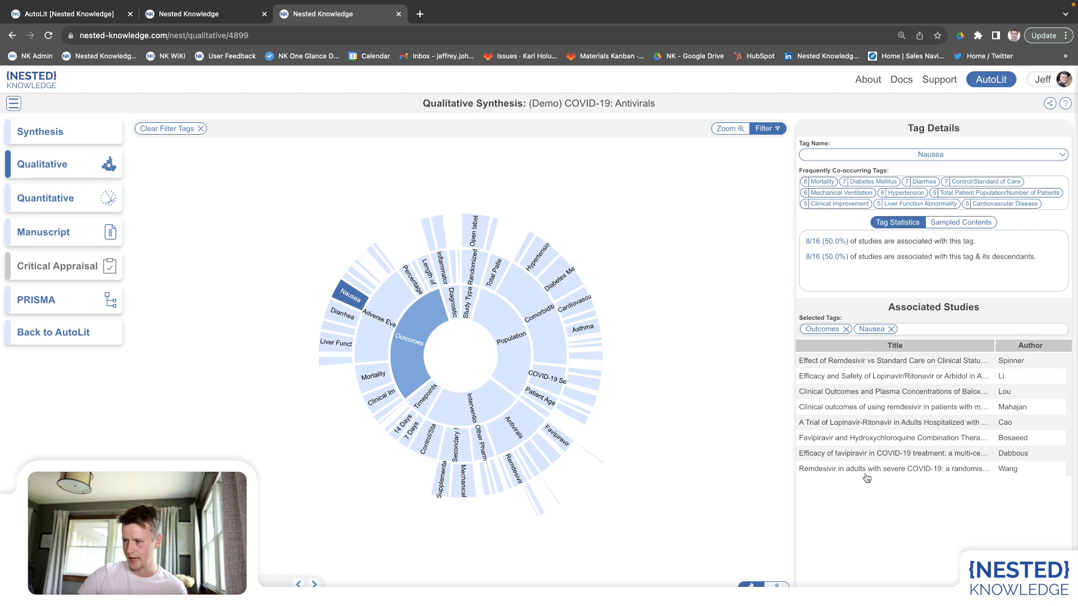
{"action": "mouse_move", "coordinate": [860, 363]}
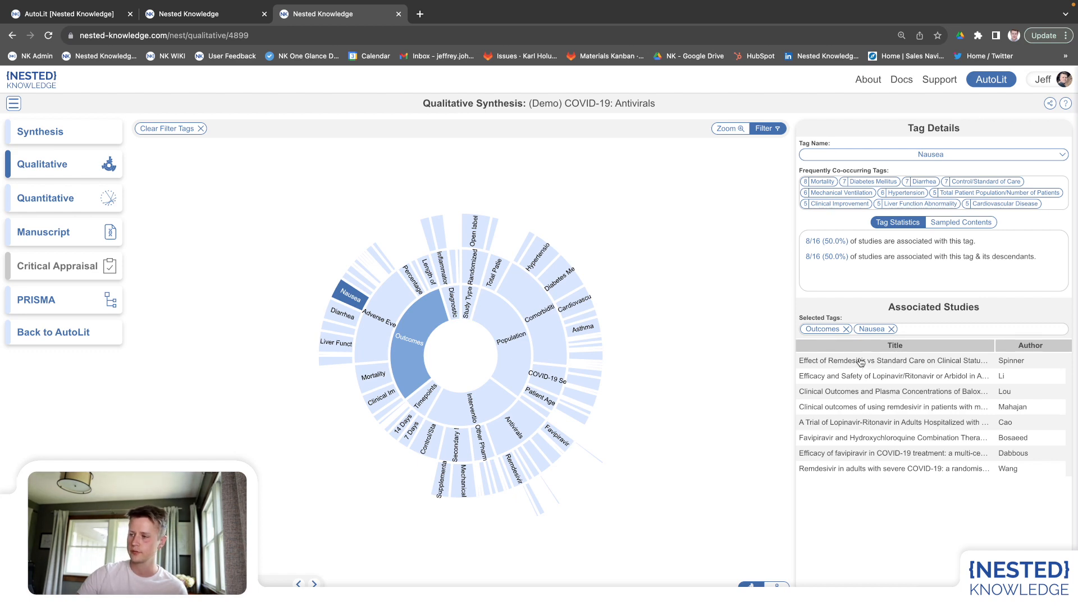
Review the Remdesivir vs Standard Care trial's tags, details, extracted data and search source
{"action": "left_click", "coordinate": [894, 361]}
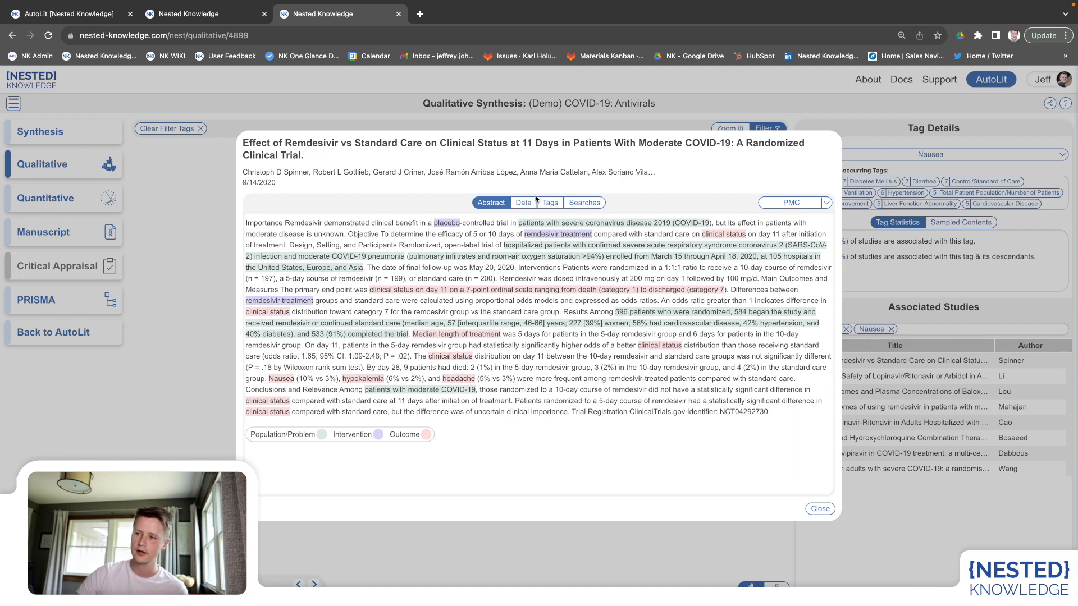
{"action": "left_click", "coordinate": [549, 202]}
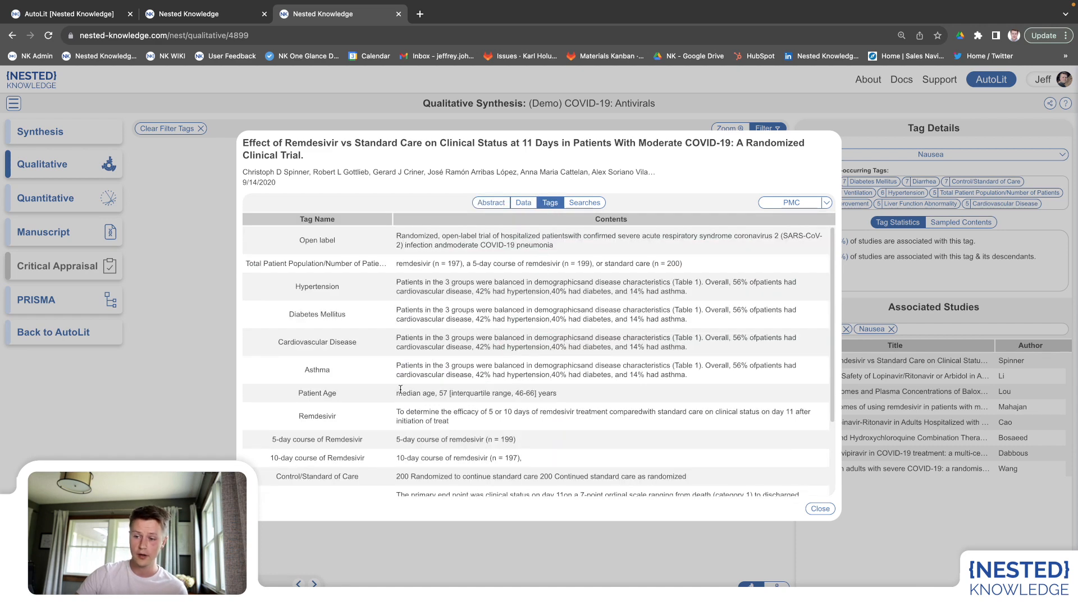
{"action": "left_click", "coordinate": [490, 202]}
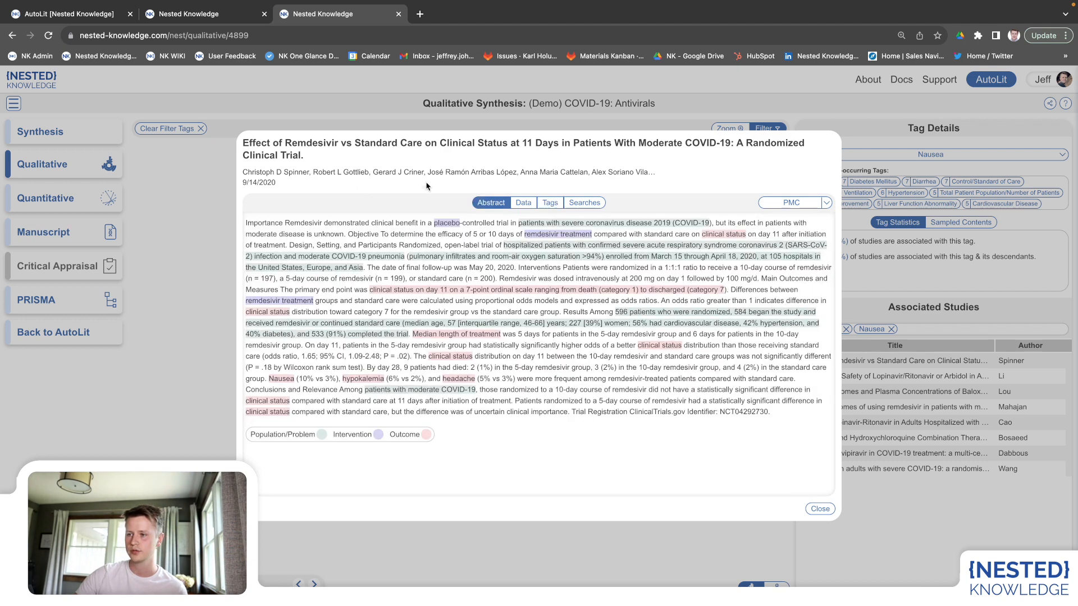
{"action": "left_click", "coordinate": [524, 202]}
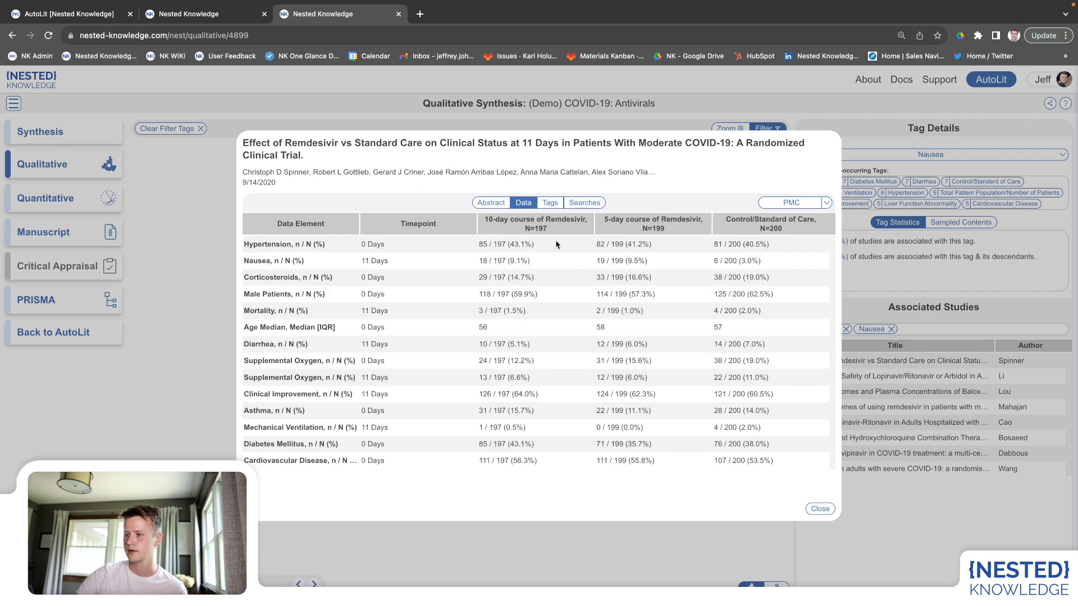
{"action": "mouse_move", "coordinate": [629, 187]}
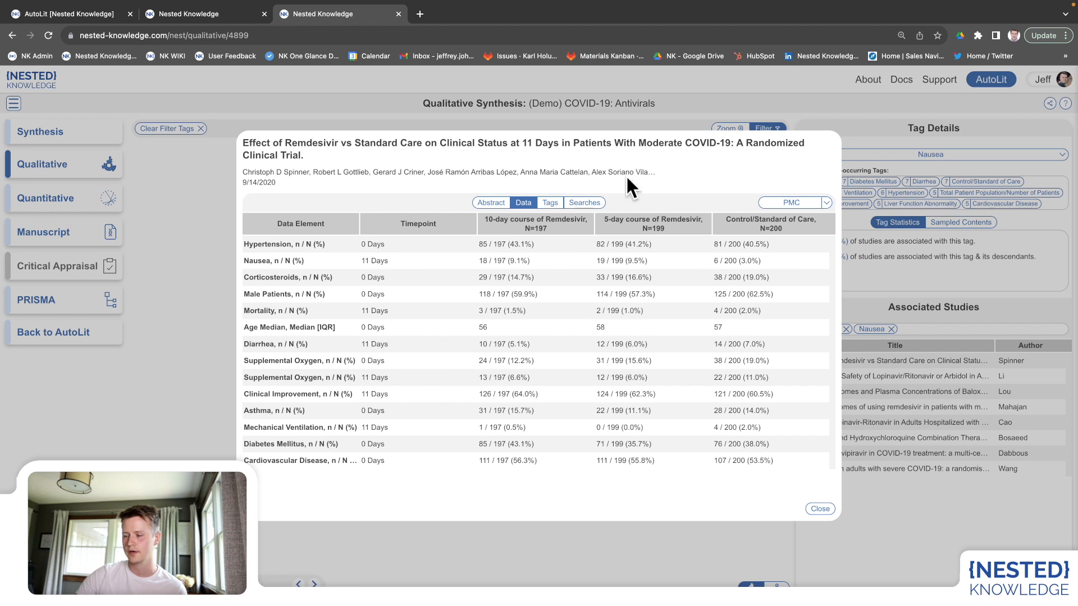
{"action": "left_click", "coordinate": [584, 202]}
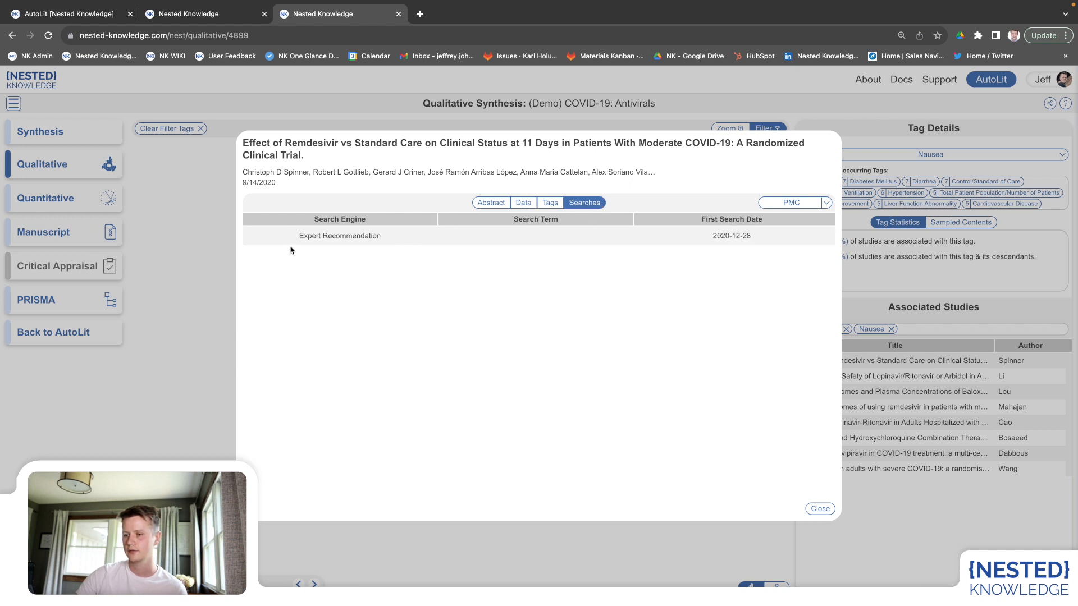
{"action": "mouse_move", "coordinate": [397, 281]}
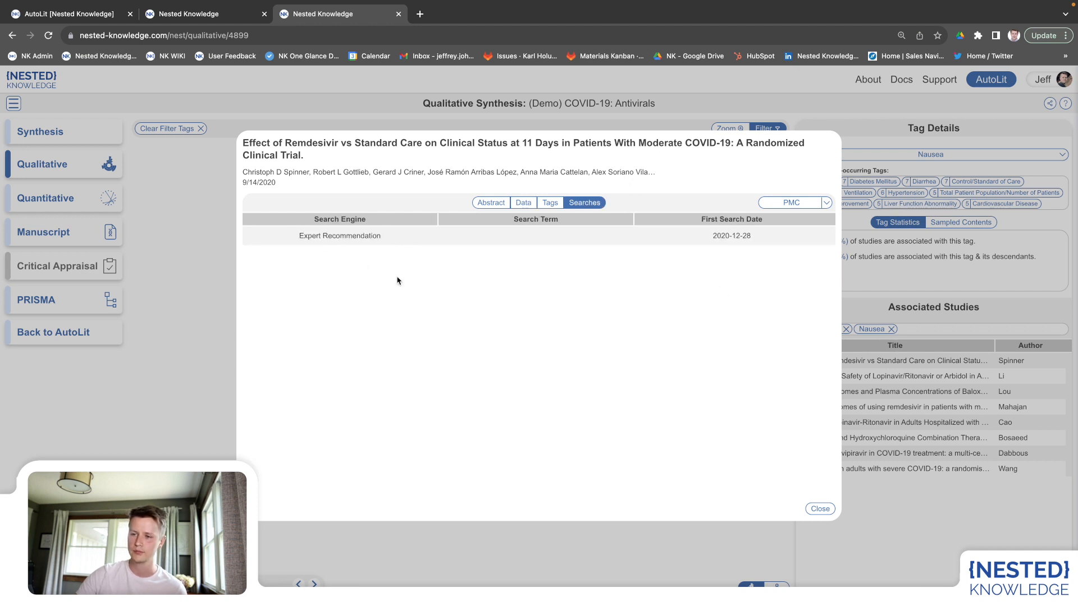
{"action": "mouse_move", "coordinate": [325, 290]}
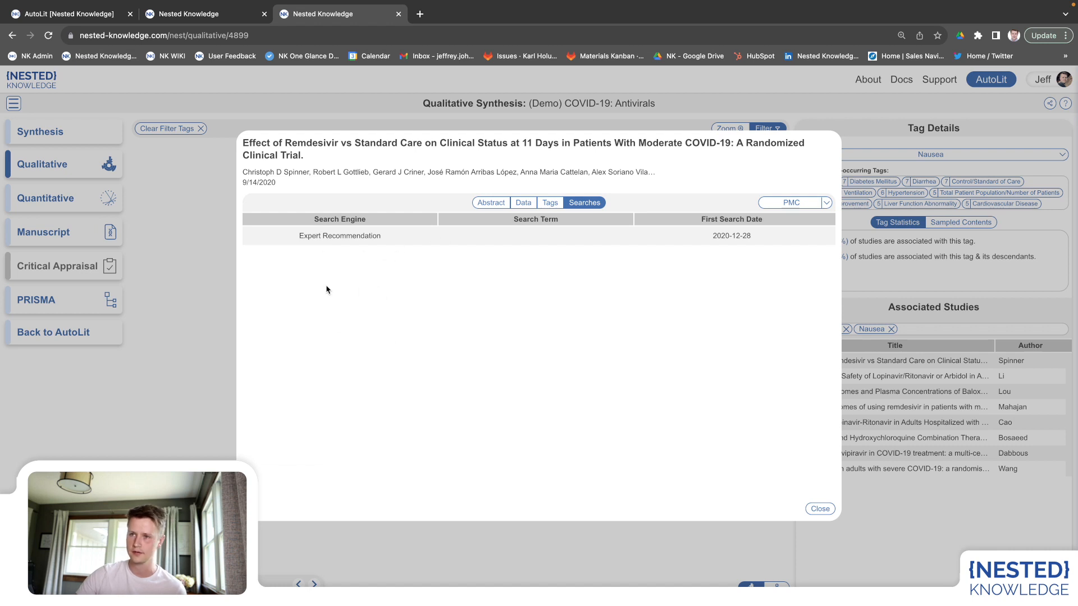
Close the trial details and return to the wiki's AutoLit overview
{"action": "left_click", "coordinate": [819, 508]}
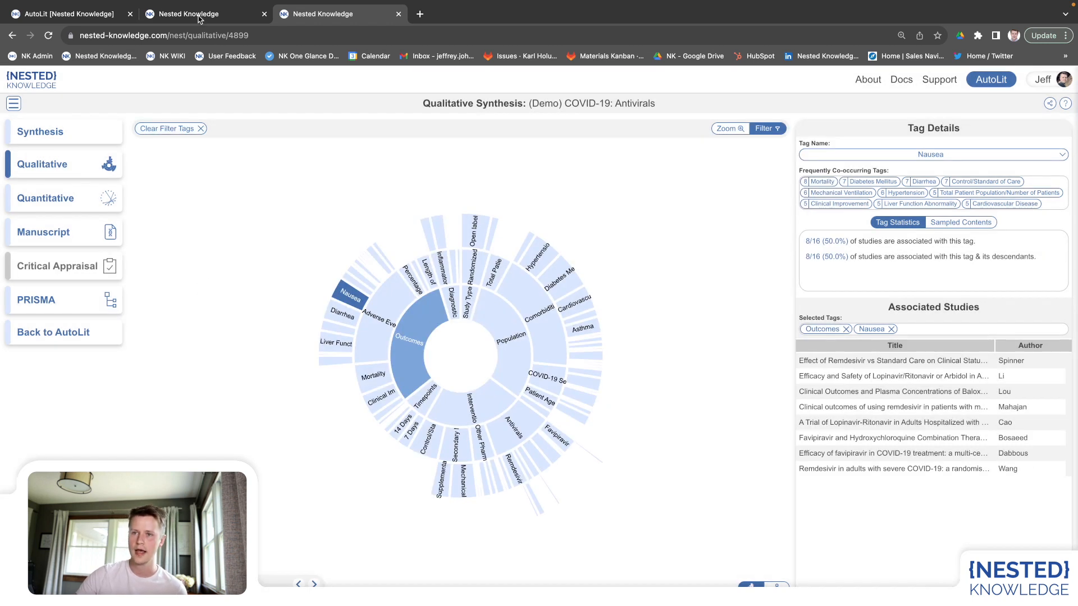
{"action": "mouse_move", "coordinate": [188, 14]}
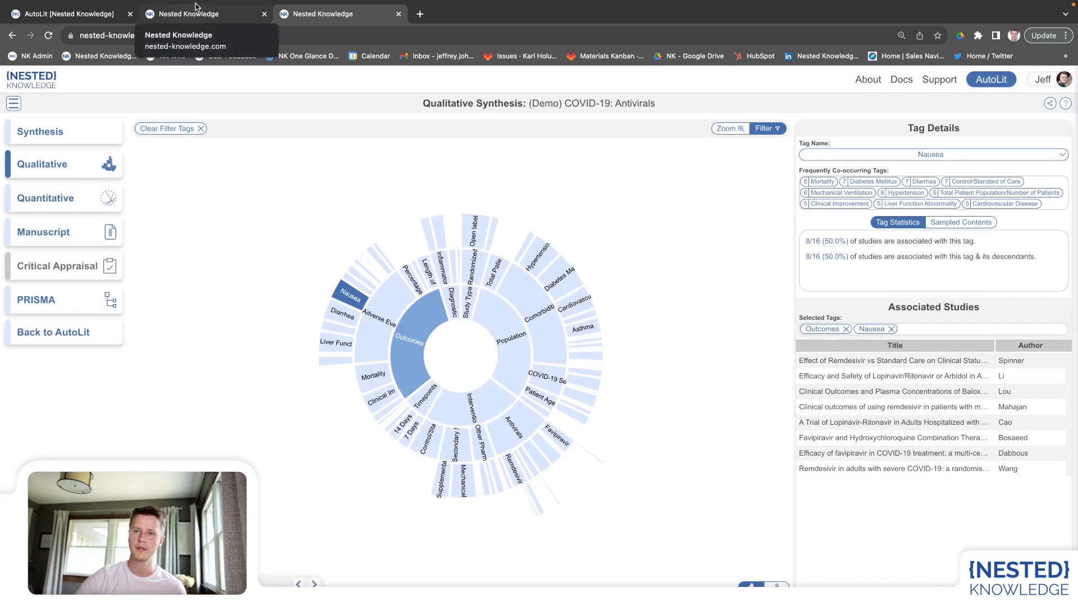
{"action": "left_click", "coordinate": [65, 14]}
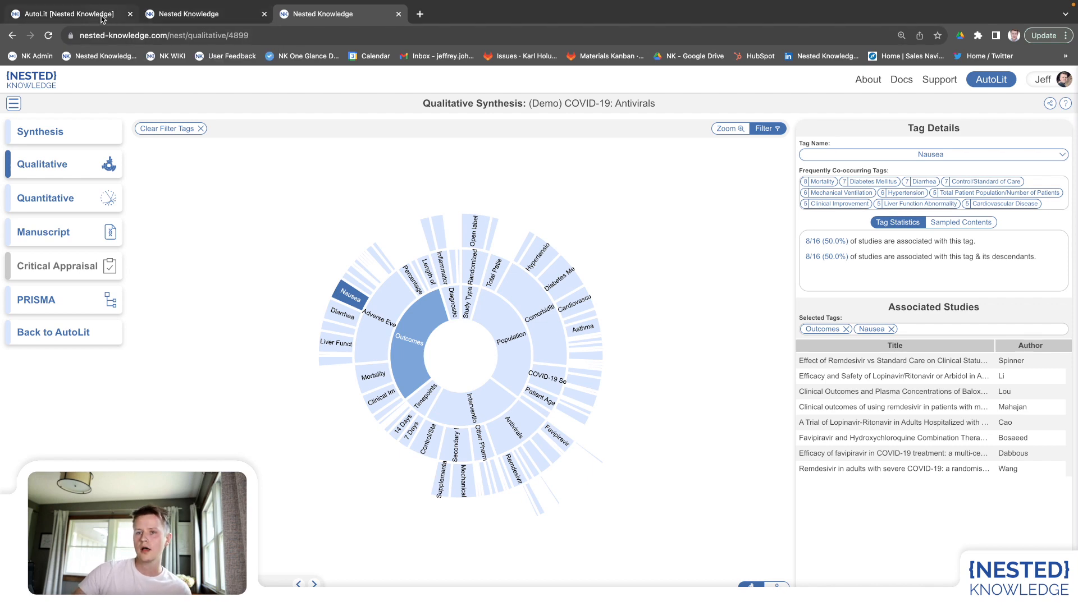
{"action": "left_click", "coordinate": [65, 14]}
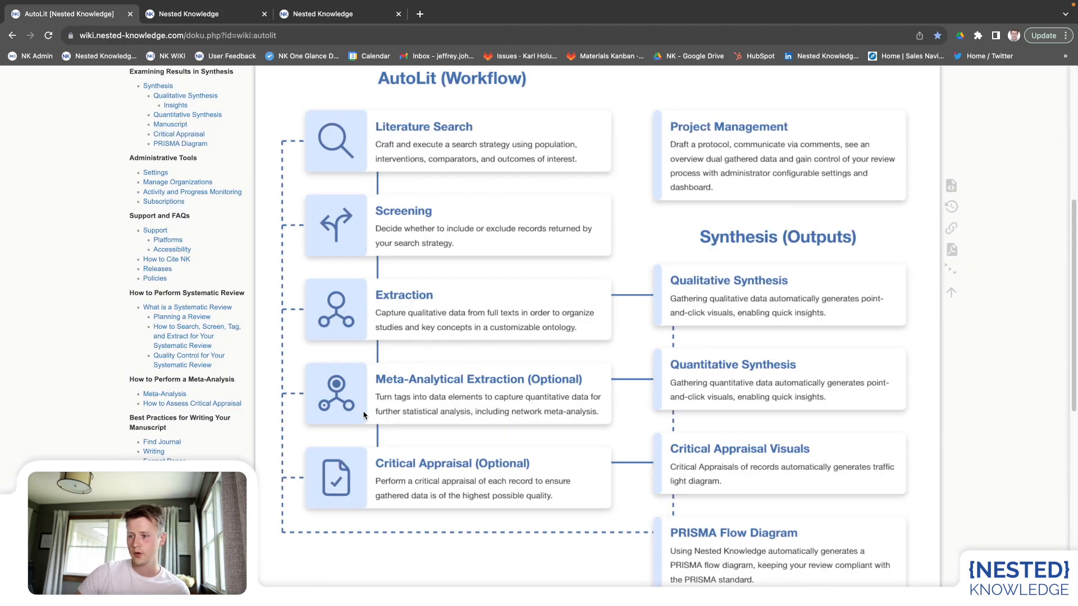
{"action": "mouse_move", "coordinate": [485, 410]}
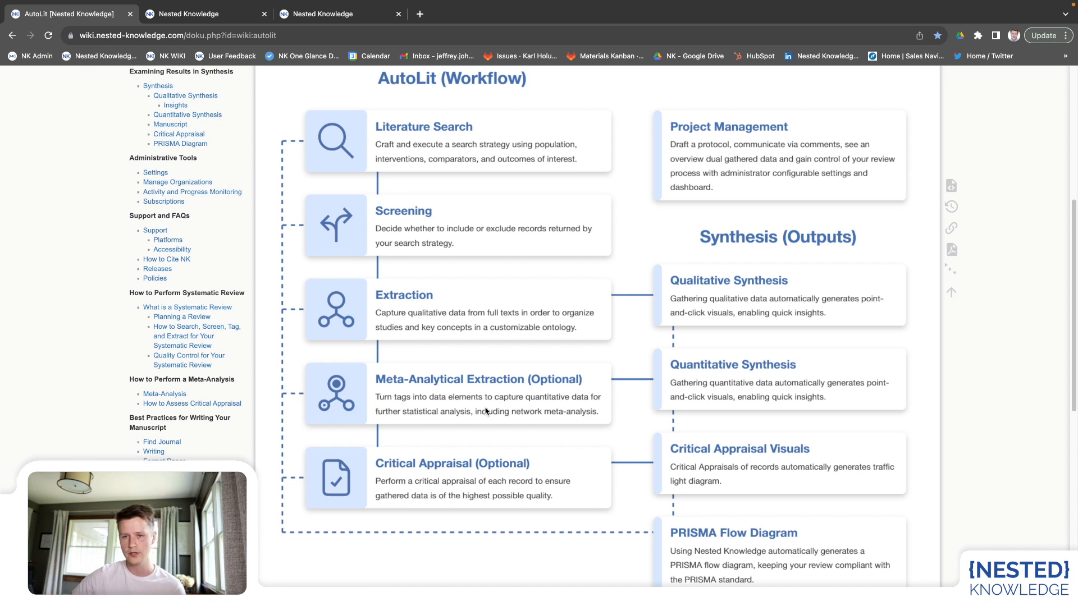
{"action": "mouse_move", "coordinate": [468, 444]}
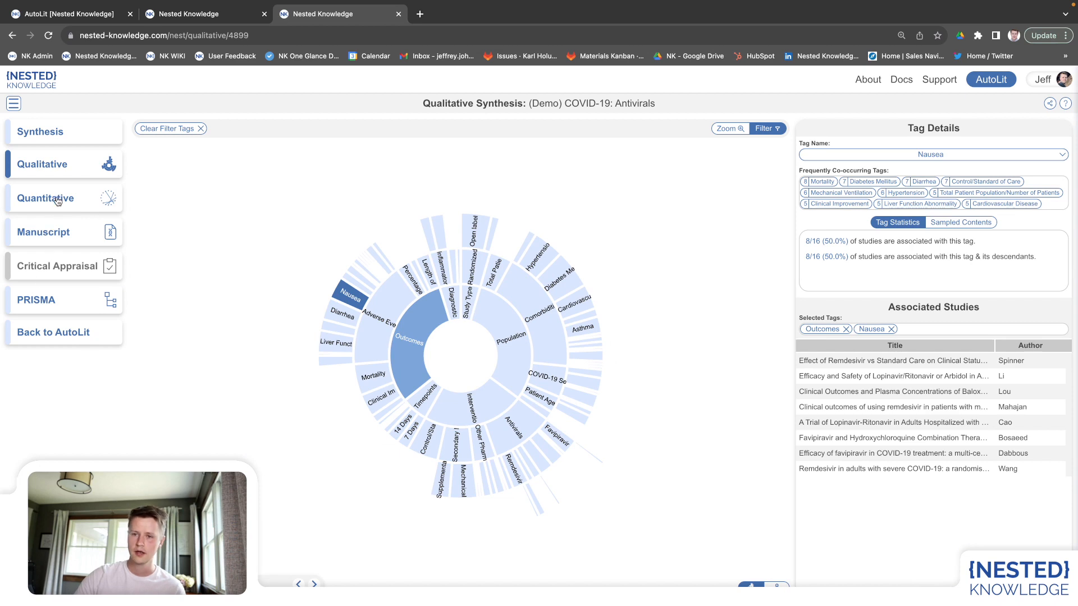
Expand Antivirals of Interest in the quantitative summary, view the mortality distribution plot, then the NMA matrix
{"action": "left_click", "coordinate": [46, 198]}
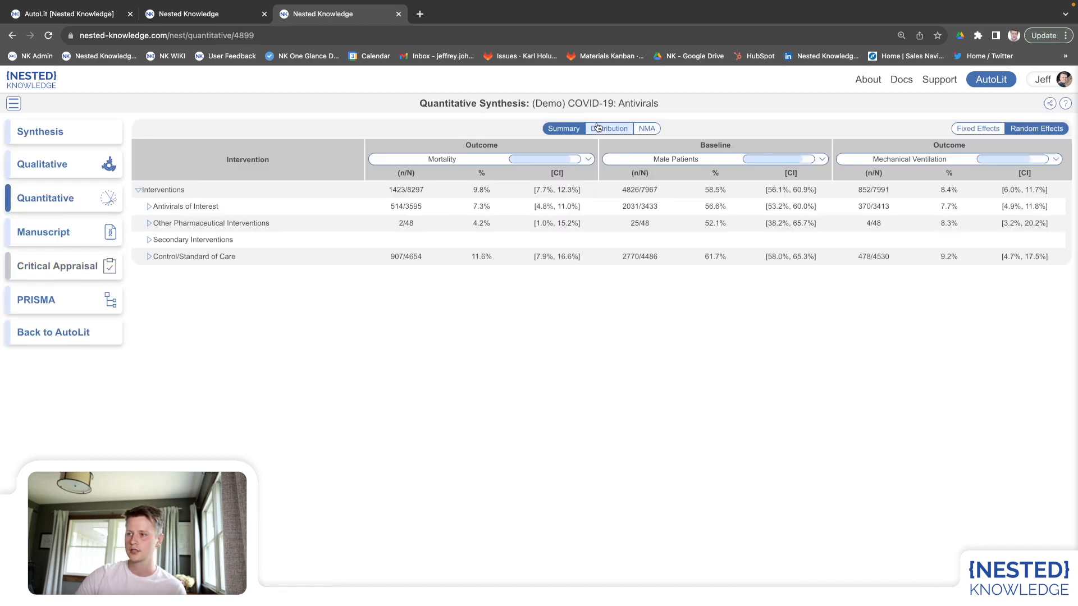
{"action": "mouse_move", "coordinate": [358, 253]}
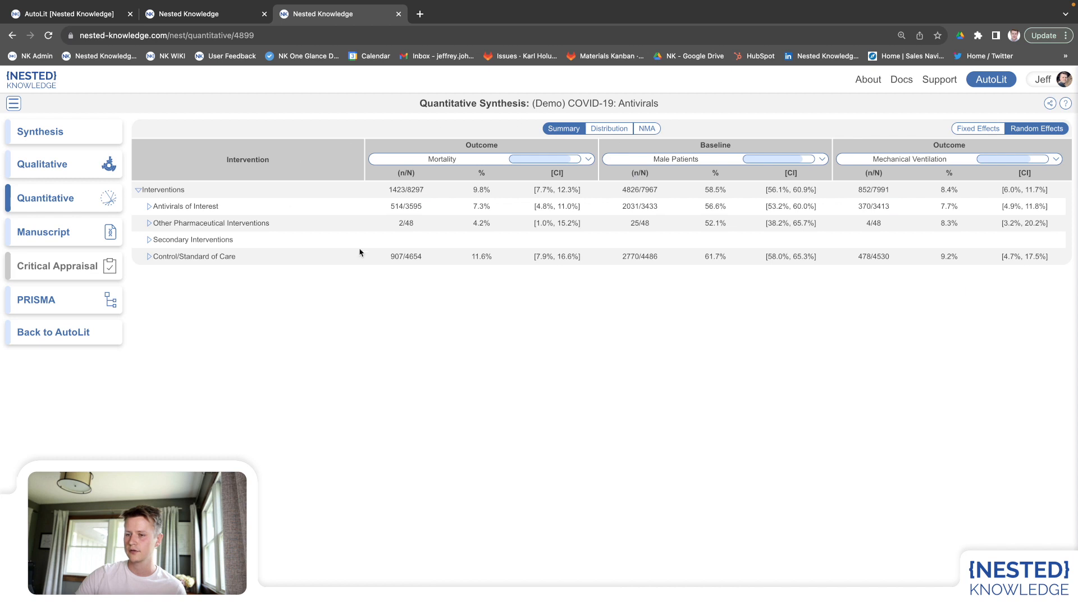
{"action": "left_click", "coordinate": [149, 206]}
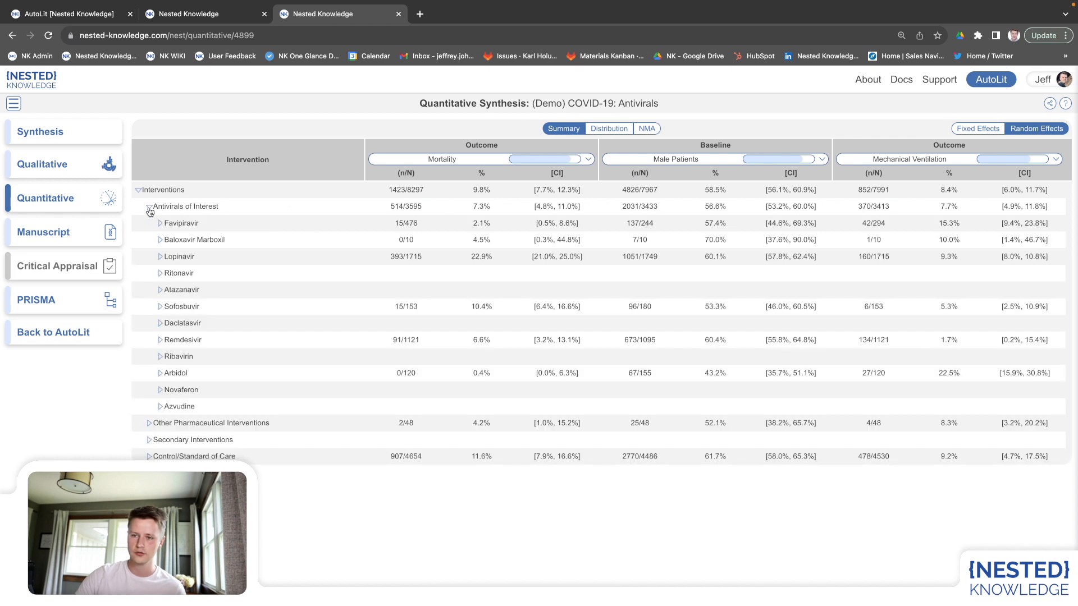
{"action": "mouse_move", "coordinate": [446, 233]}
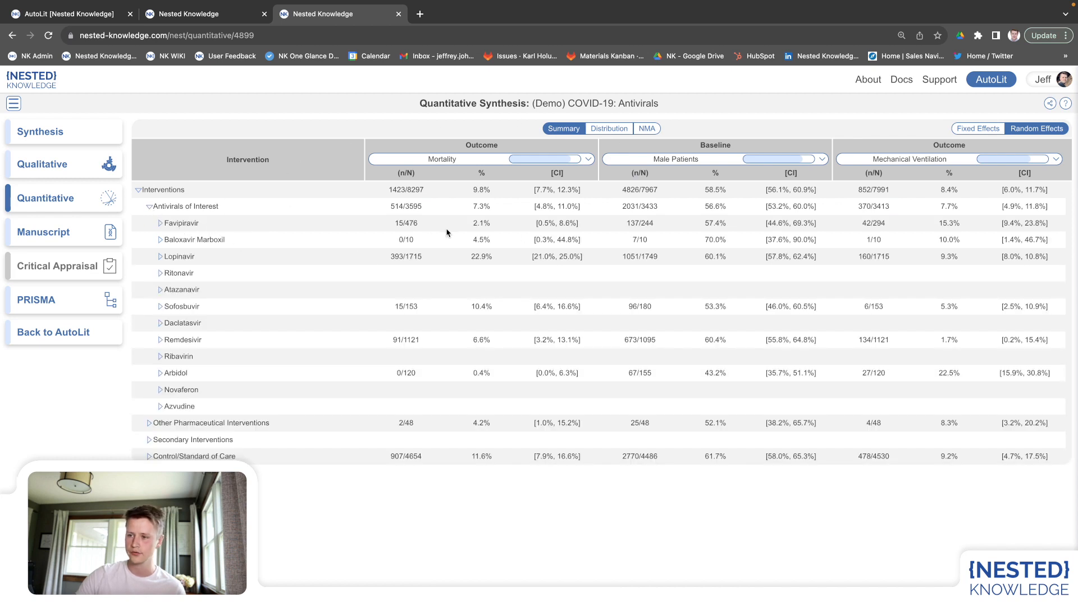
{"action": "mouse_move", "coordinate": [273, 233]}
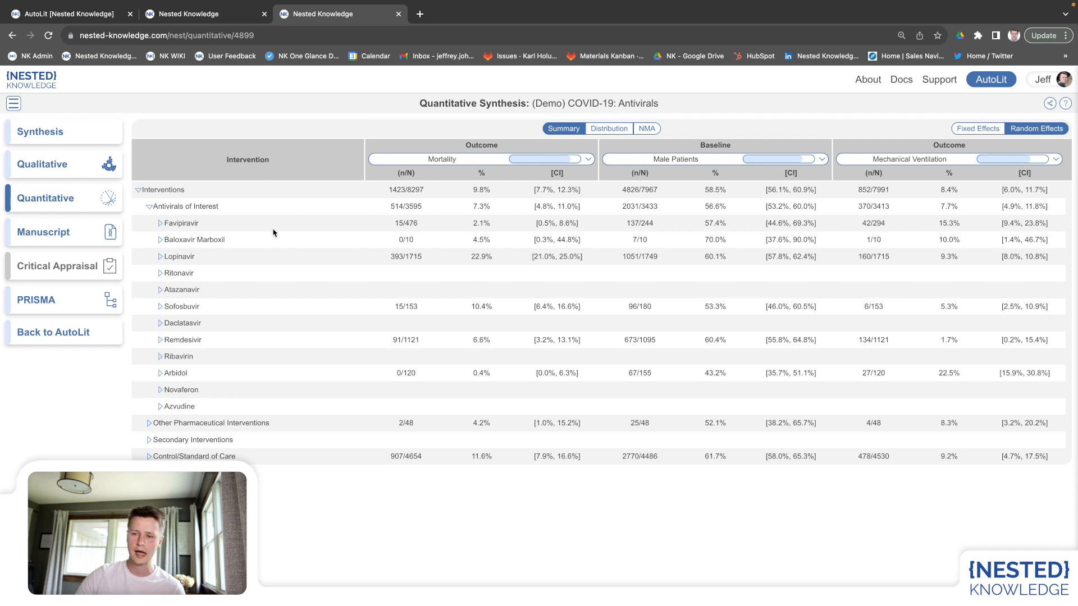
{"action": "mouse_move", "coordinate": [205, 245]}
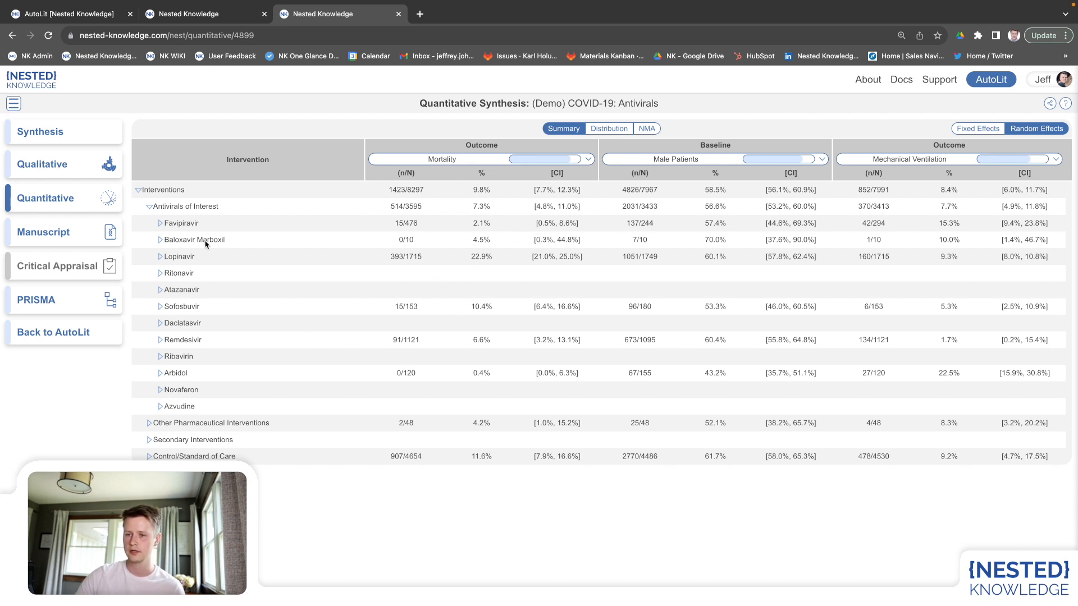
{"action": "mouse_move", "coordinate": [435, 227]}
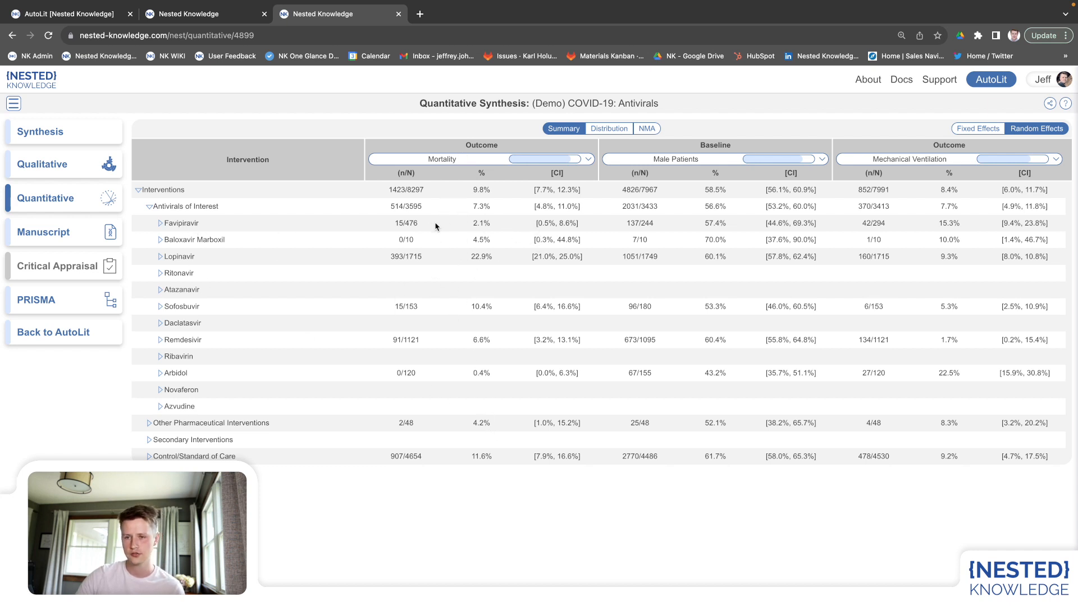
{"action": "left_click", "coordinate": [608, 129]}
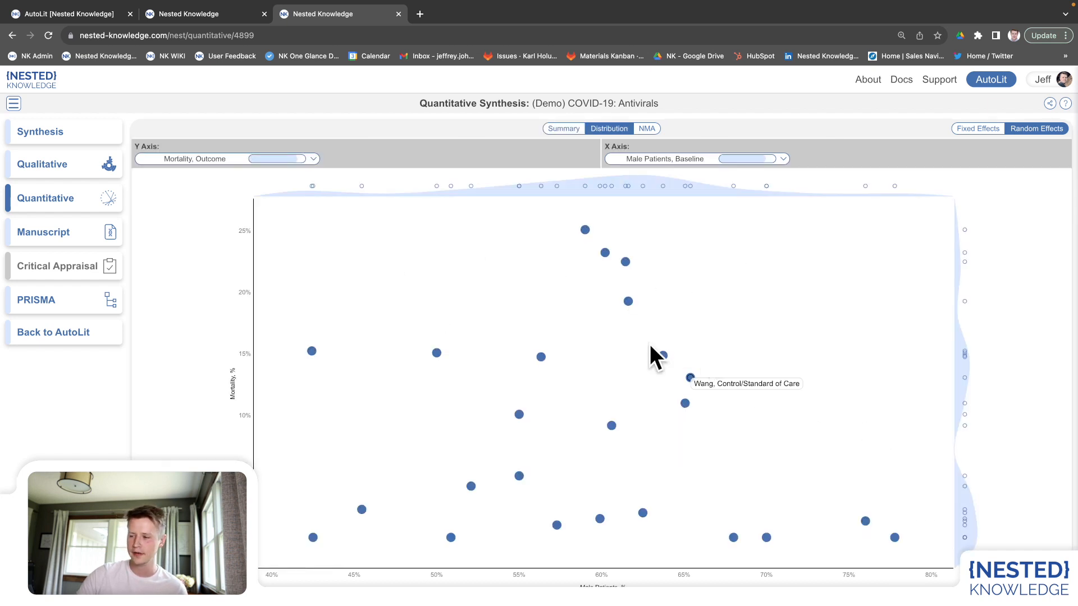
{"action": "left_click", "coordinate": [646, 129]}
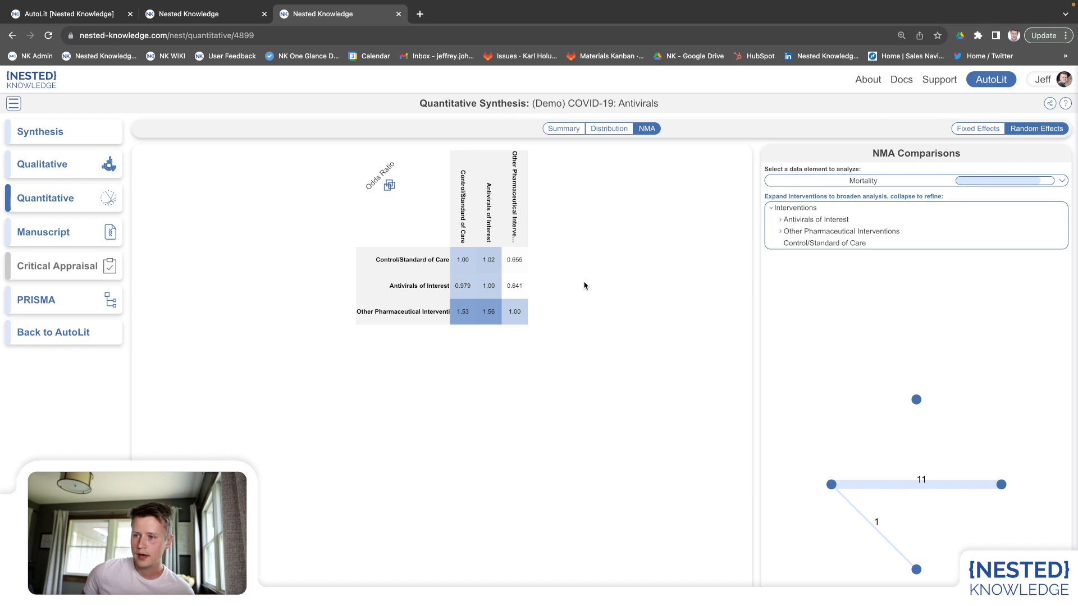
{"action": "mouse_move", "coordinate": [390, 186]}
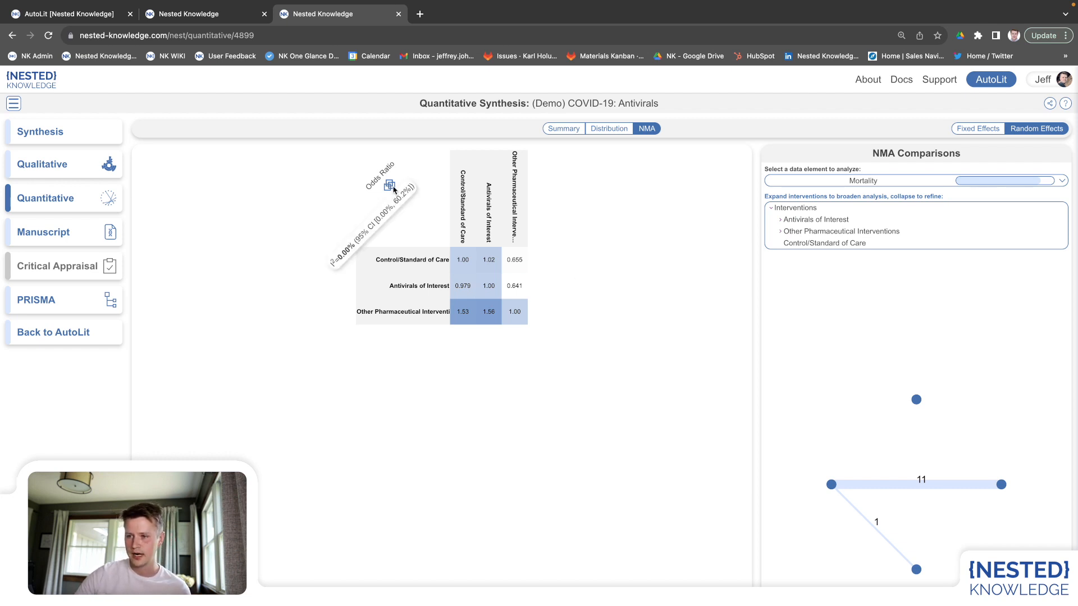
{"action": "mouse_move", "coordinate": [831, 484]}
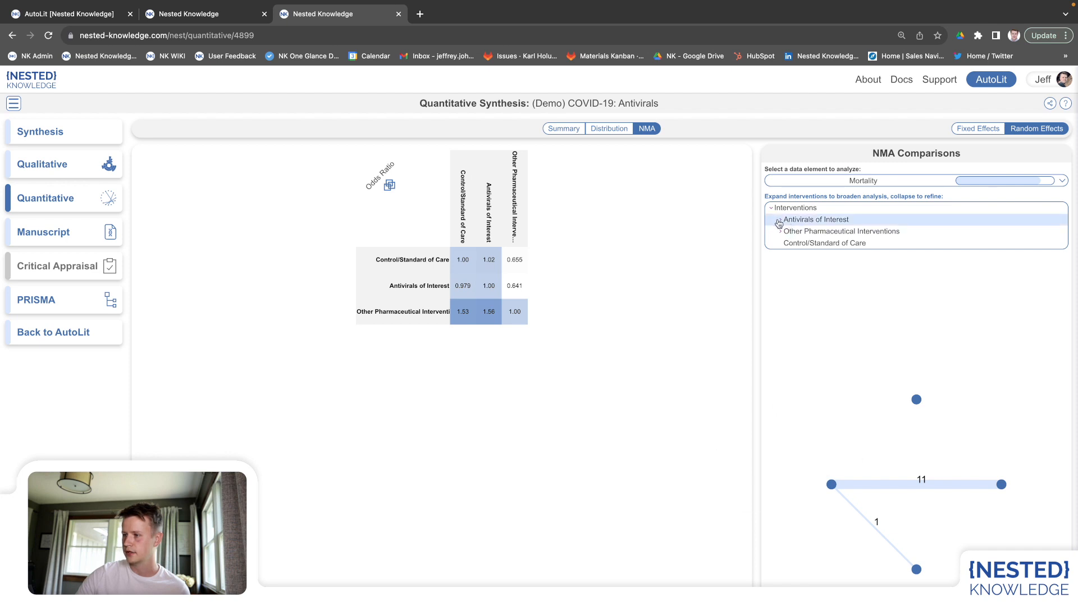
Expand Antivirals of Interest in NMA Comparisons to show Remdesivir, Lopinavir, Sofosbuvir individually
{"action": "left_click", "coordinate": [778, 219]}
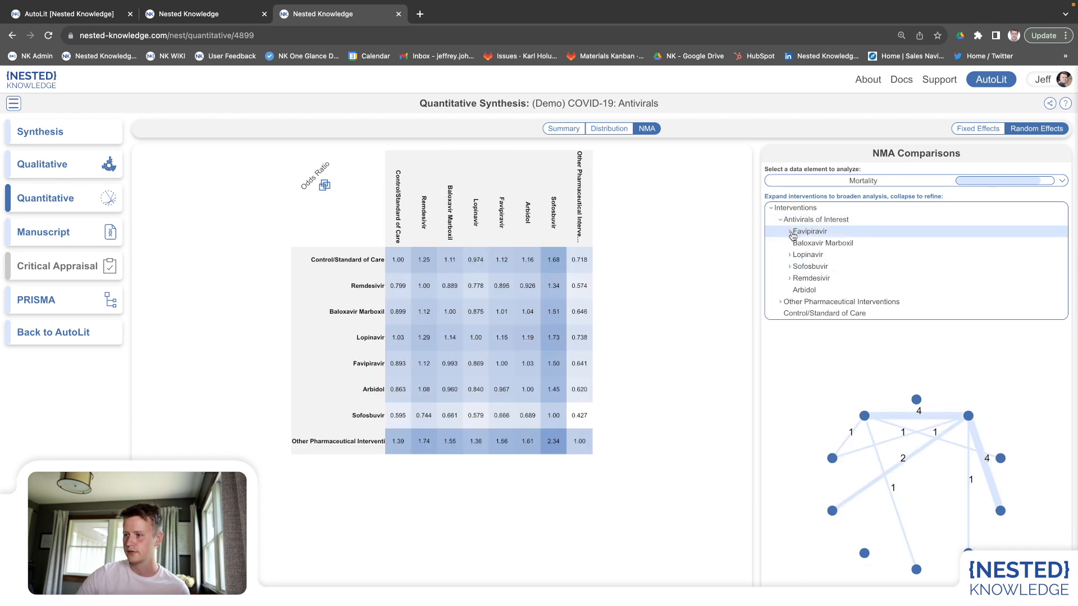
{"action": "mouse_move", "coordinate": [356, 235]}
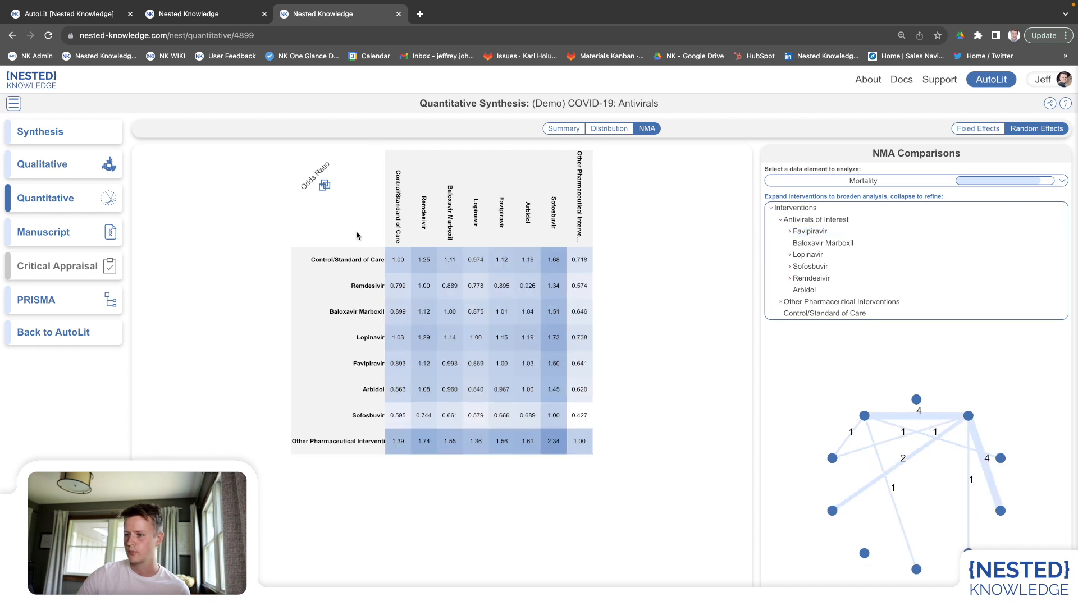
{"action": "mouse_move", "coordinate": [430, 337]}
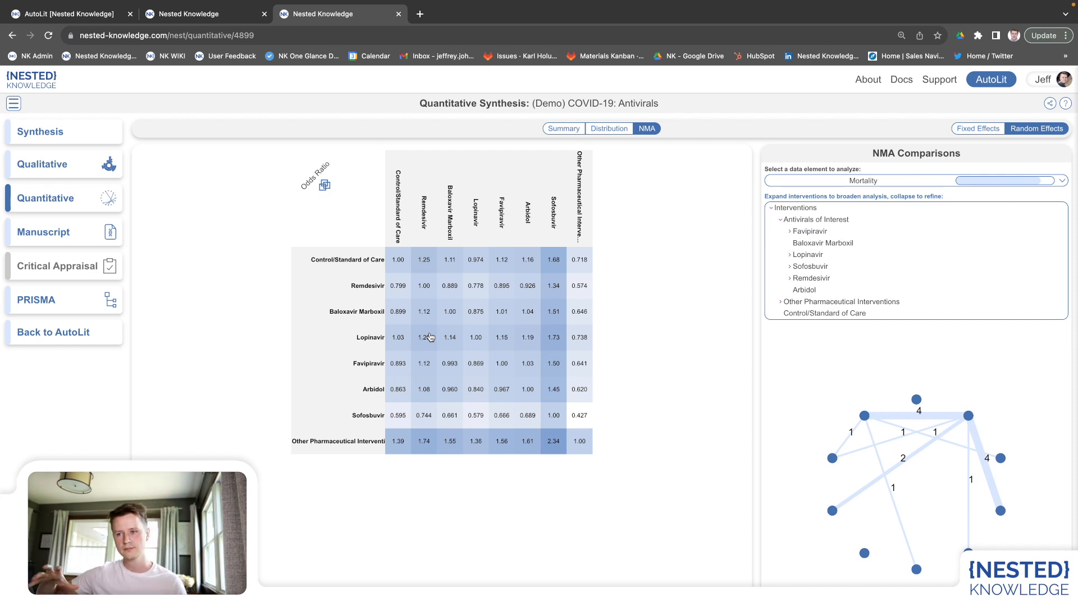
{"action": "mouse_move", "coordinate": [419, 260]}
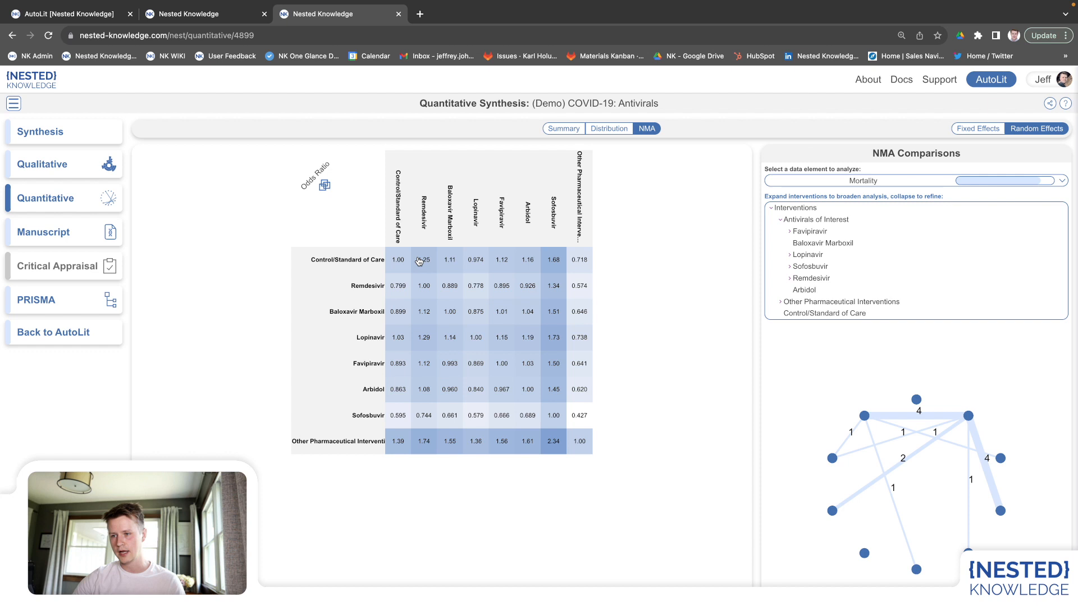
{"action": "mouse_move", "coordinate": [444, 316]}
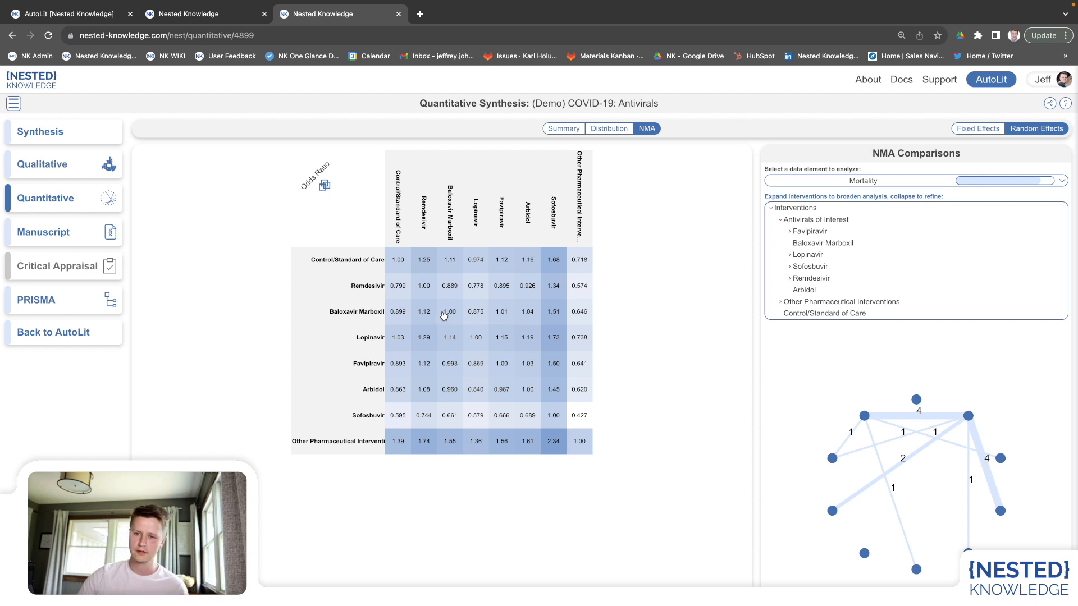